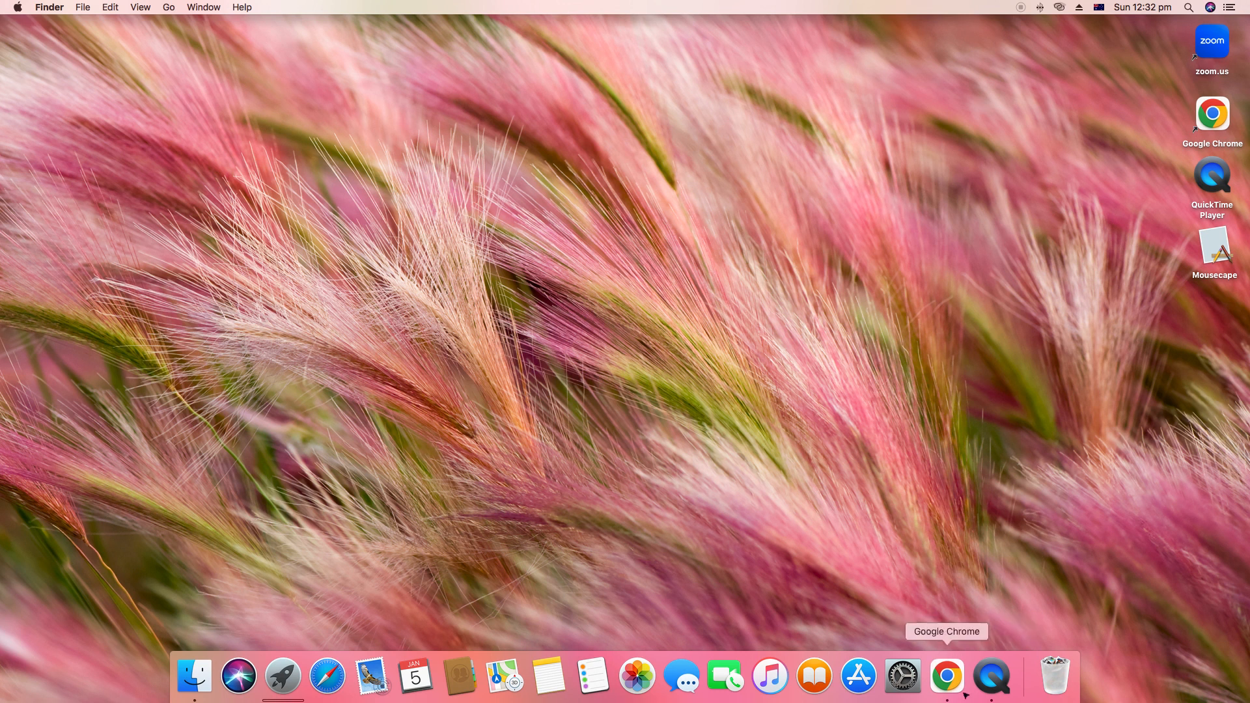
# Launch Chrome from the Dock and activate the new tab's address bar.
pyautogui.click(947, 677)
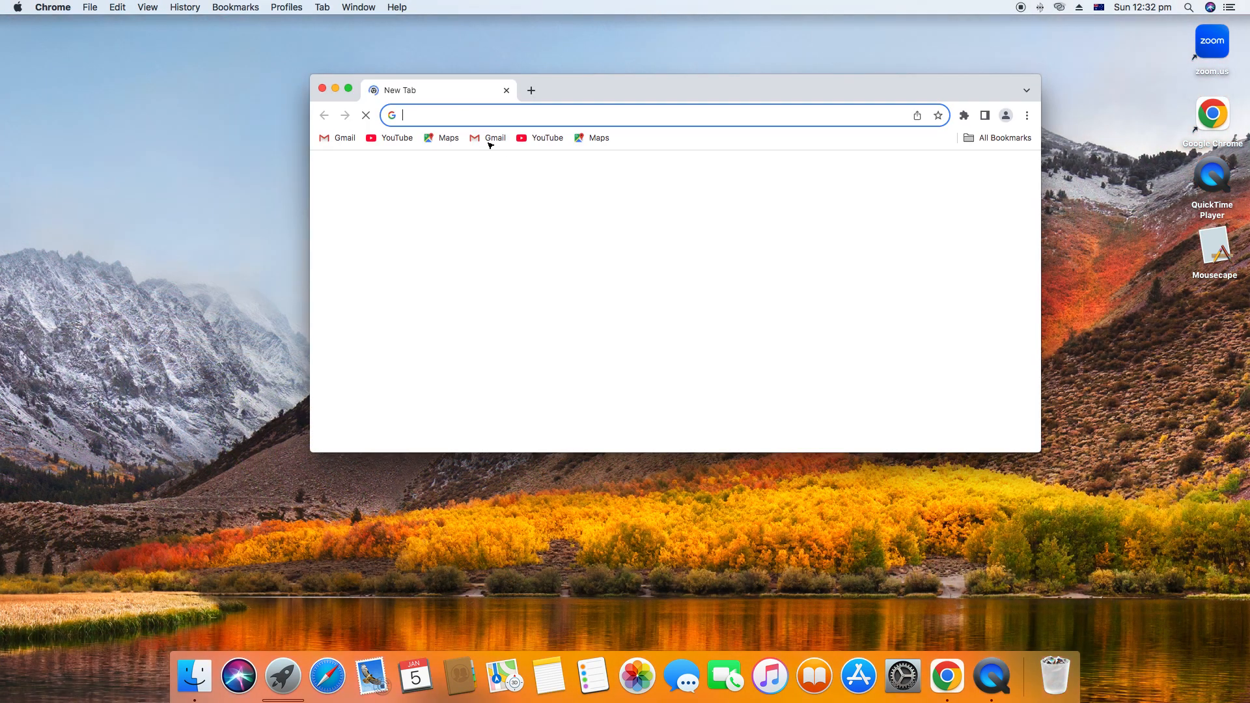
pyautogui.click(365, 115)
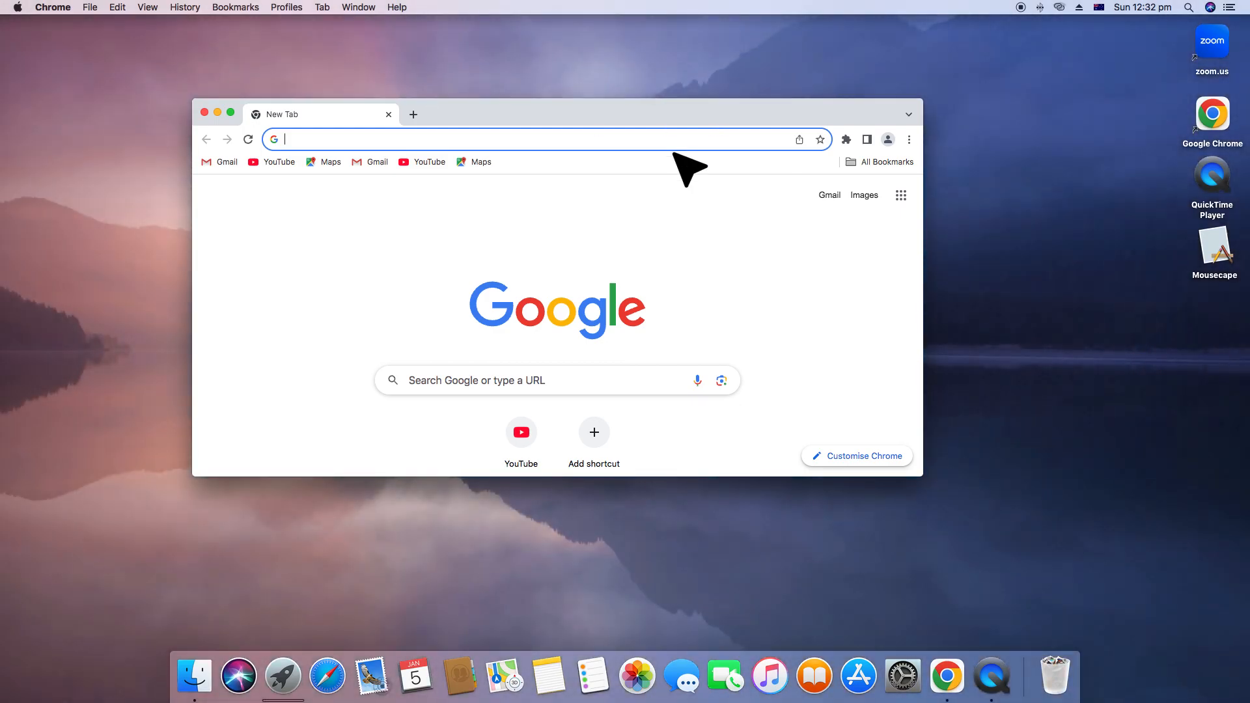
pyautogui.click(546, 140)
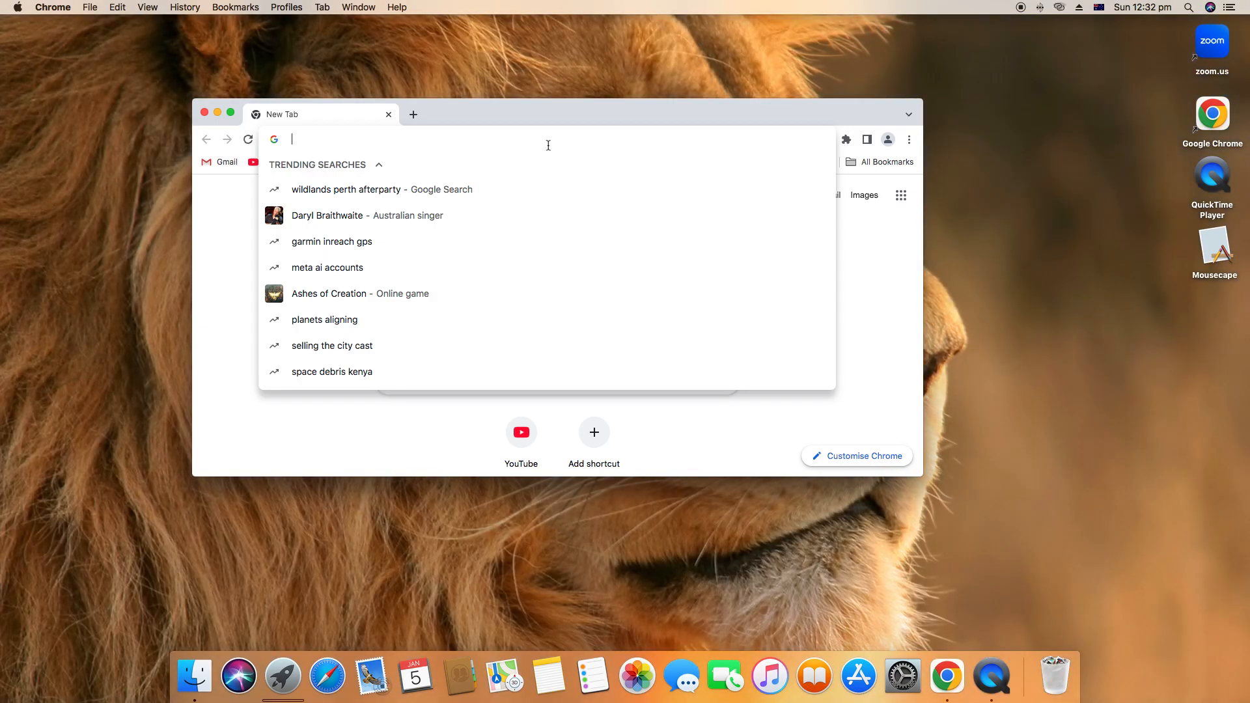
pyautogui.moveTo(905, 149)
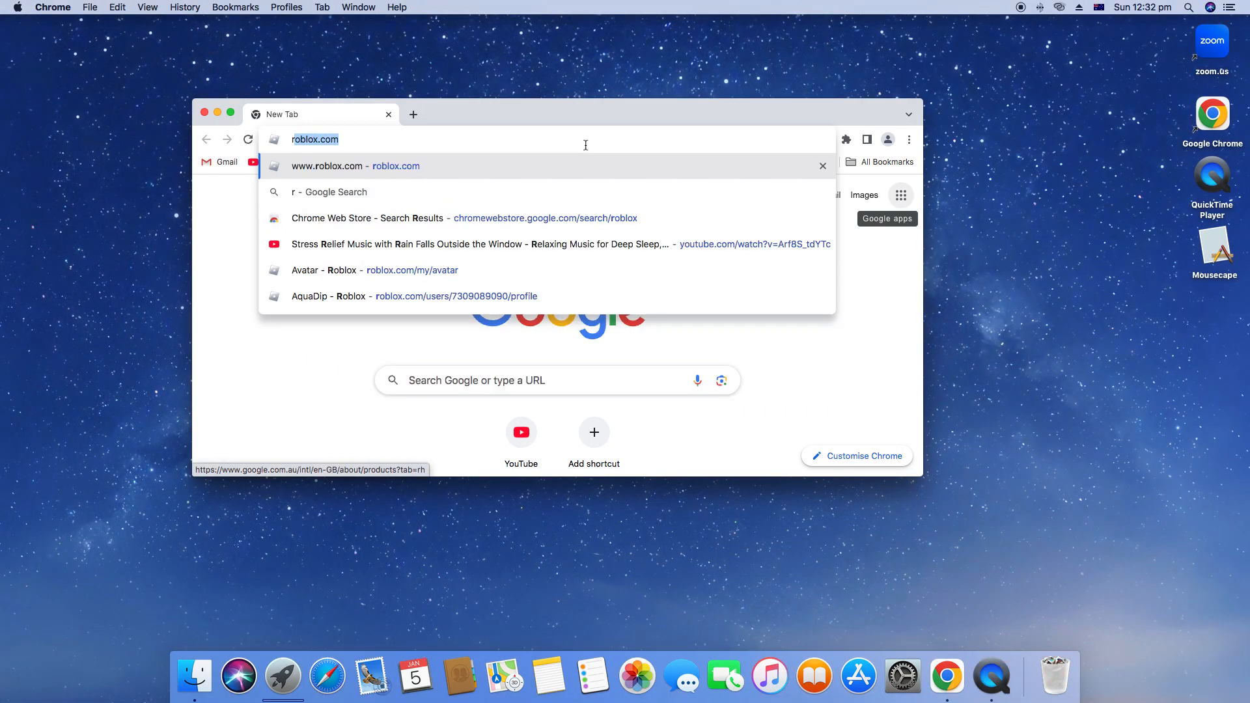
# Search Google for 'rec room' and go to the official recroom.com site.
pyautogui.write('rec room')
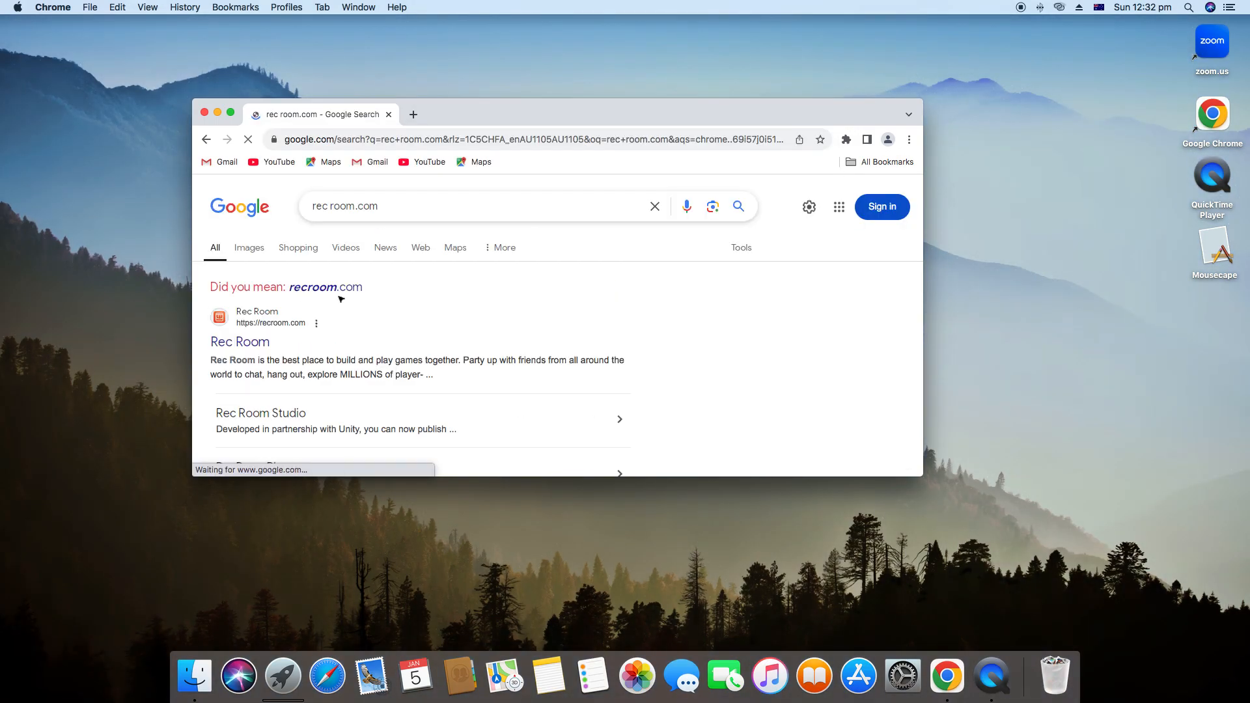
pyautogui.click(326, 286)
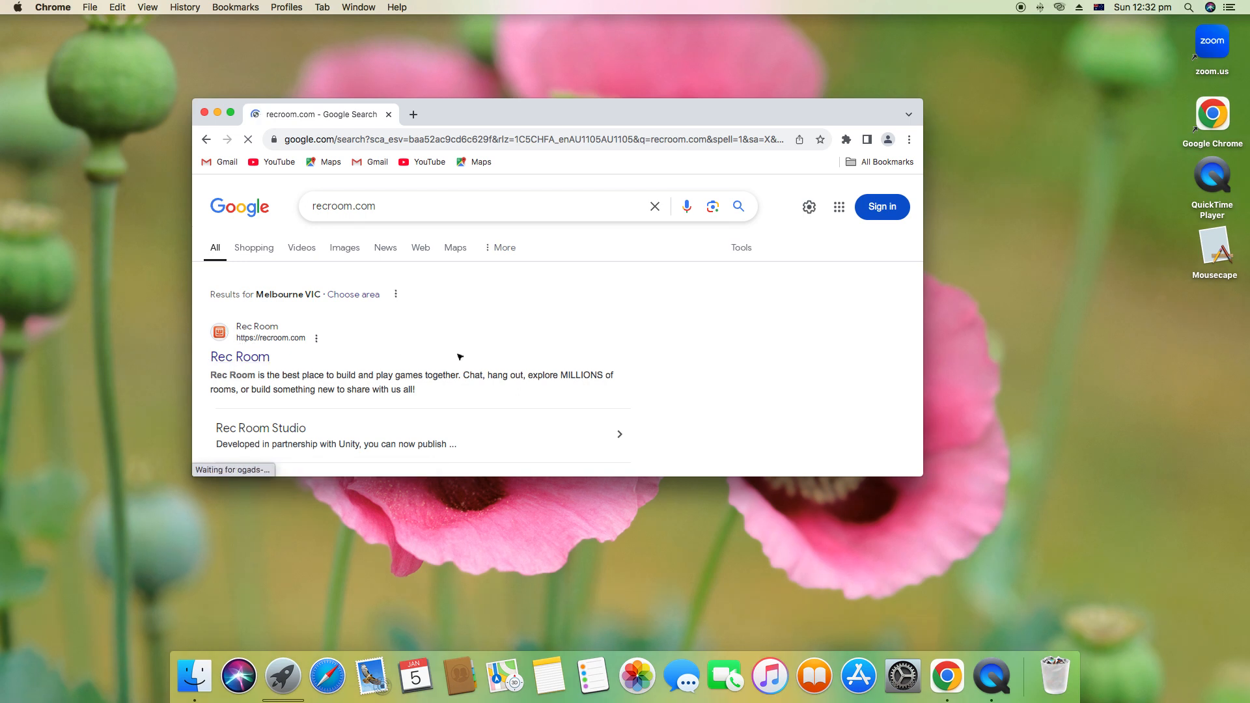
pyautogui.click(240, 357)
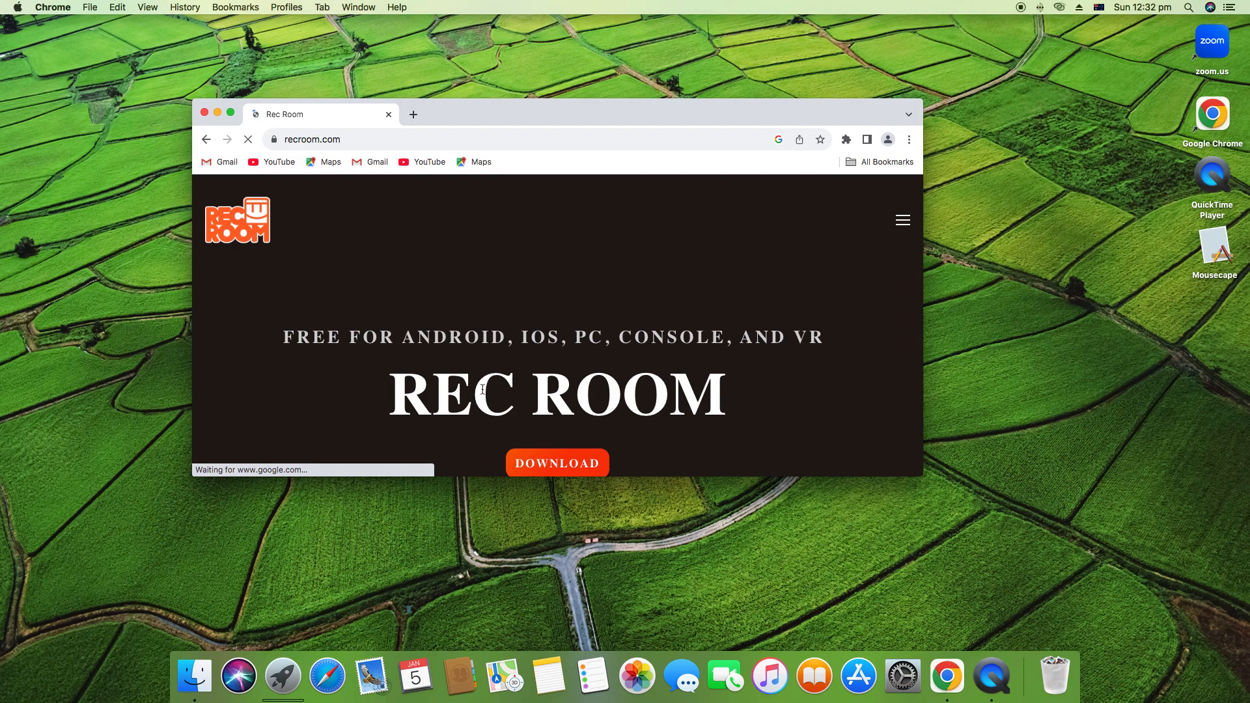
# Go to the Rec Room download page and make the browser window full screen.
pyautogui.scroll(-3)
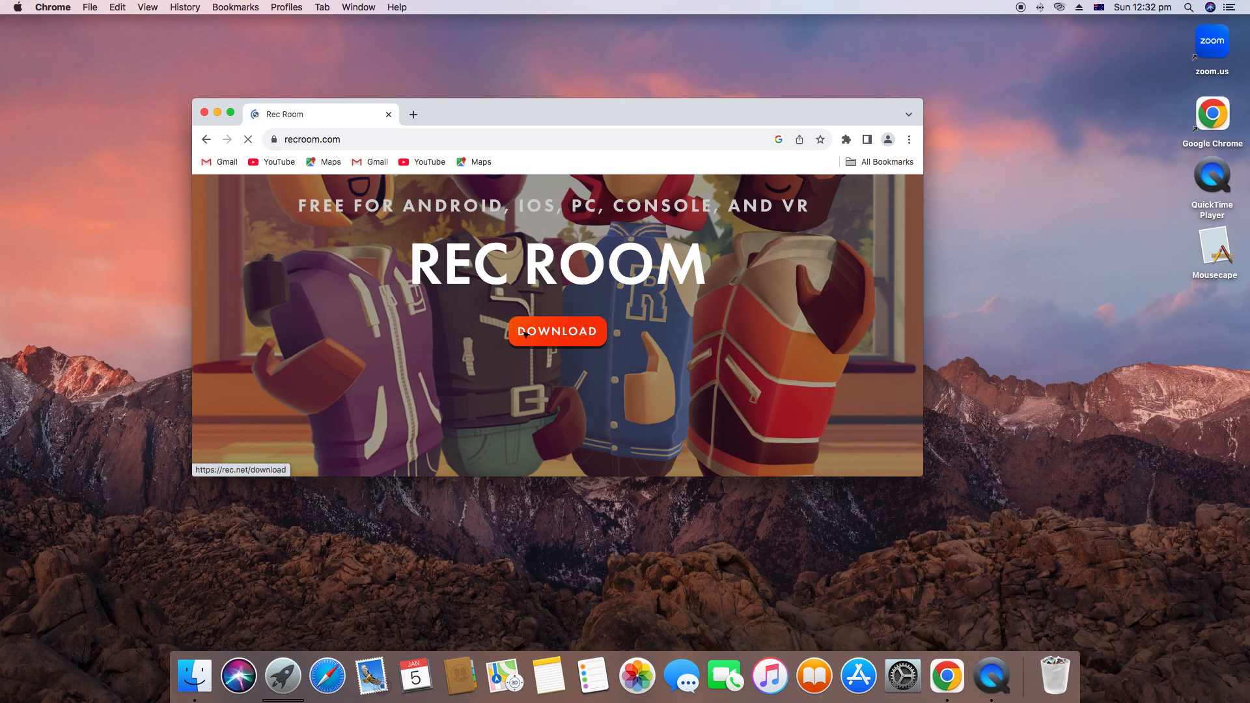
pyautogui.click(556, 331)
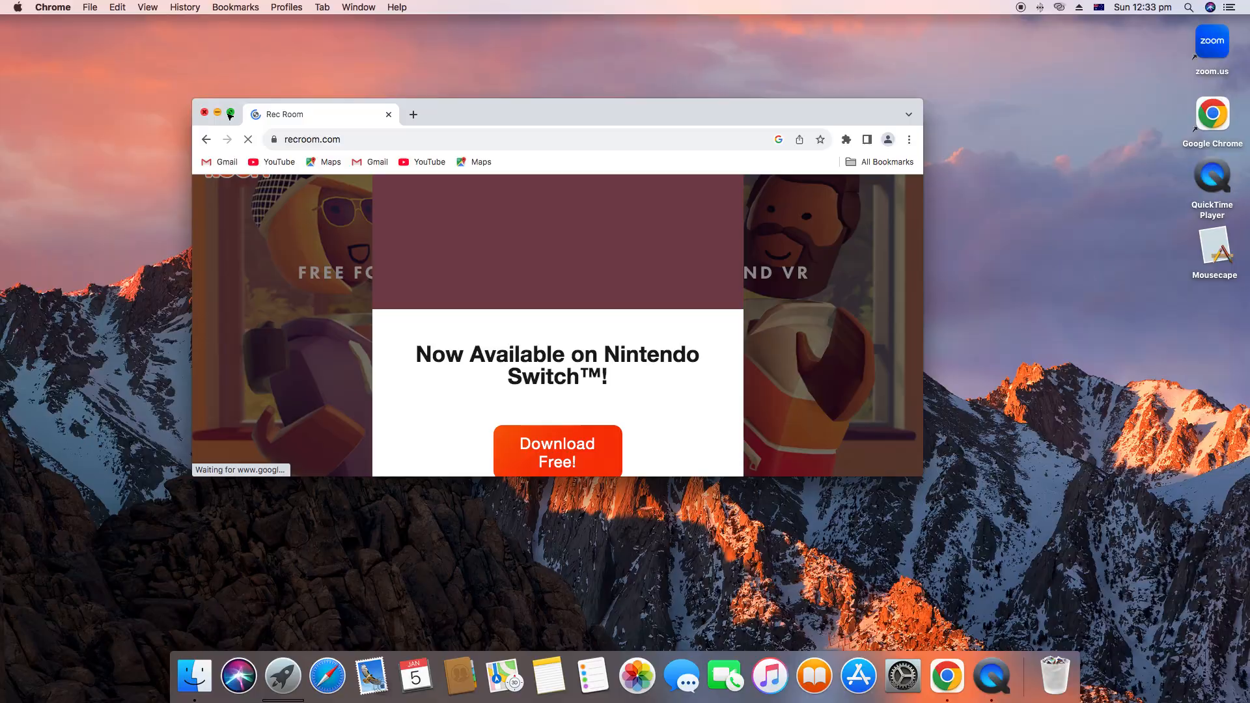
pyautogui.click(232, 115)
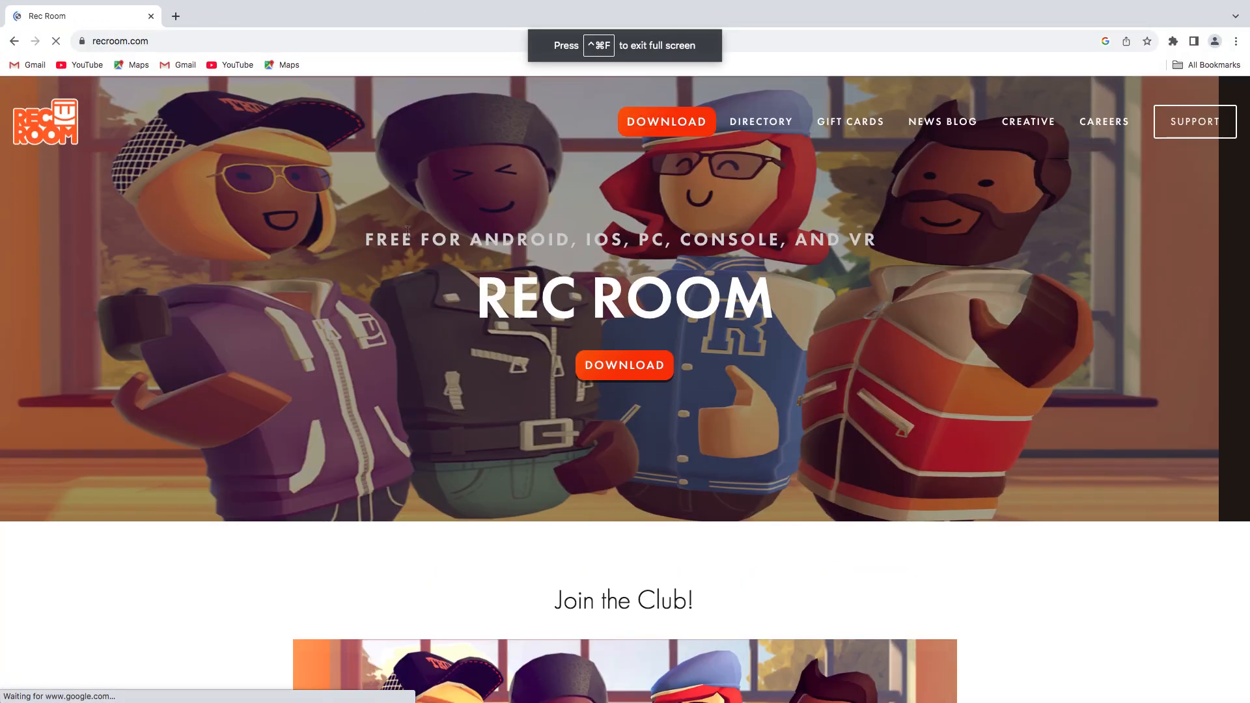
pyautogui.scroll(-3)
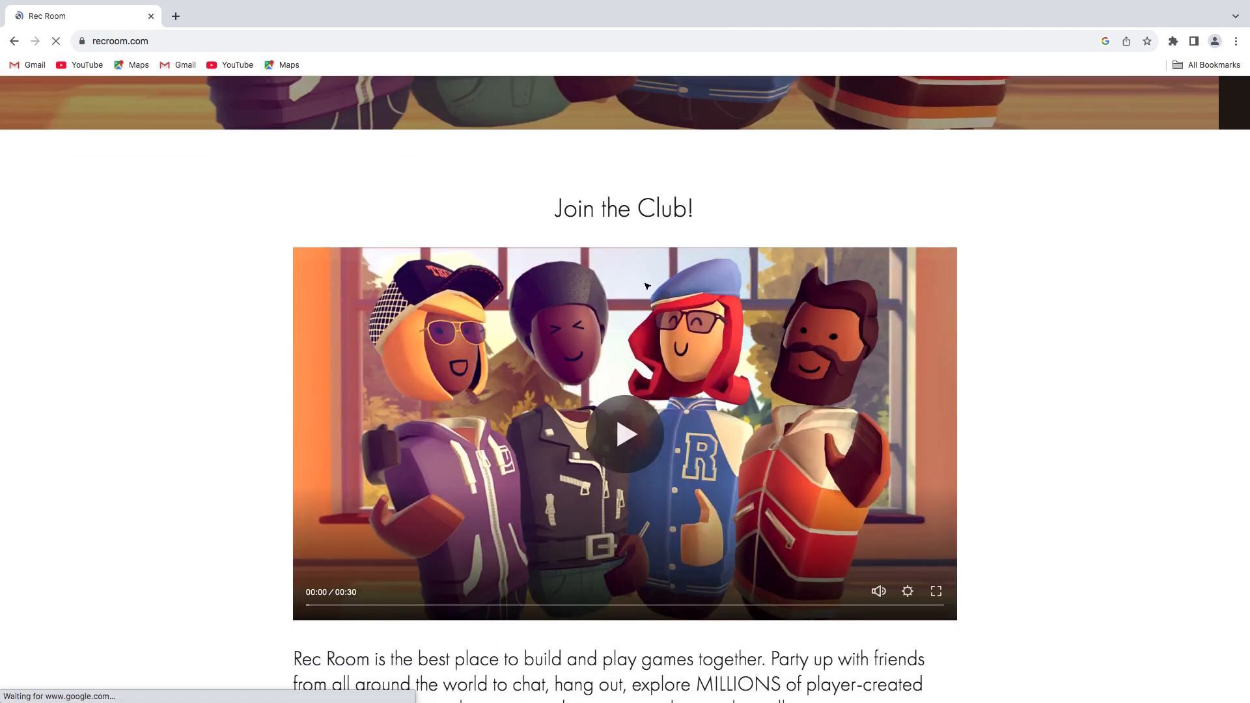
pyautogui.scroll(3)
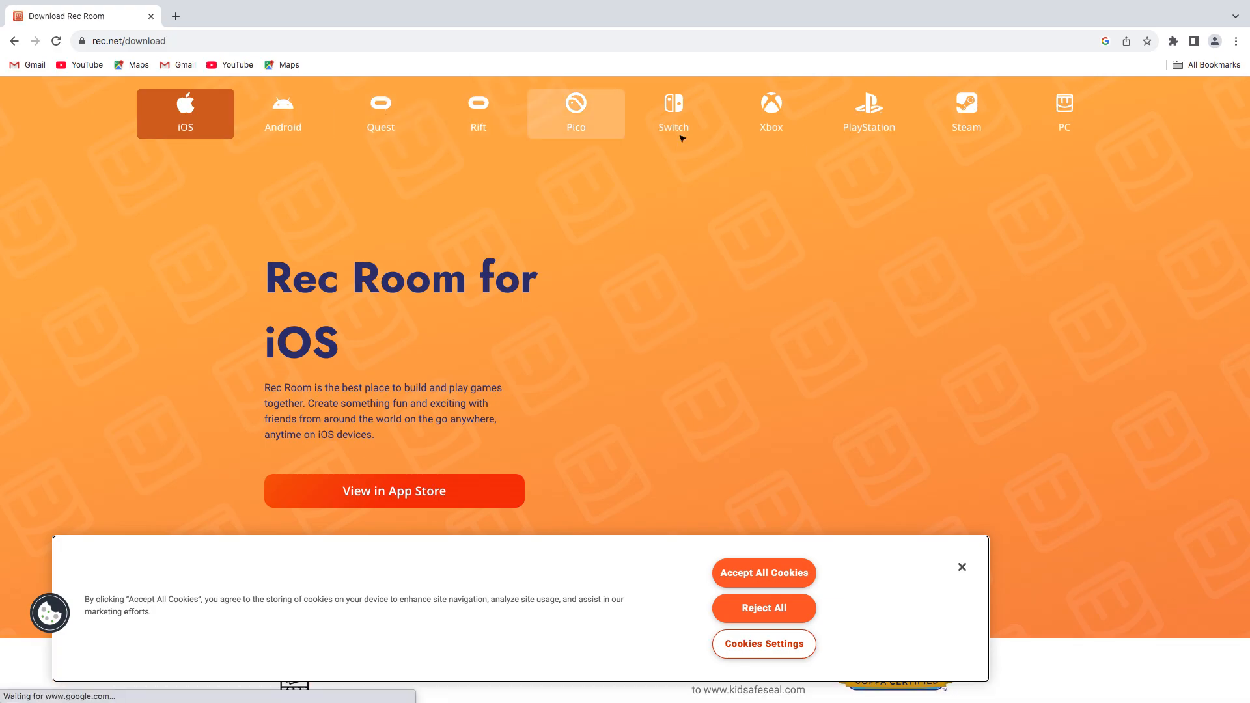
# On the PC option agree to the Privacy Policy, accept all cookies, and return to iOS details.
pyautogui.click(1064, 115)
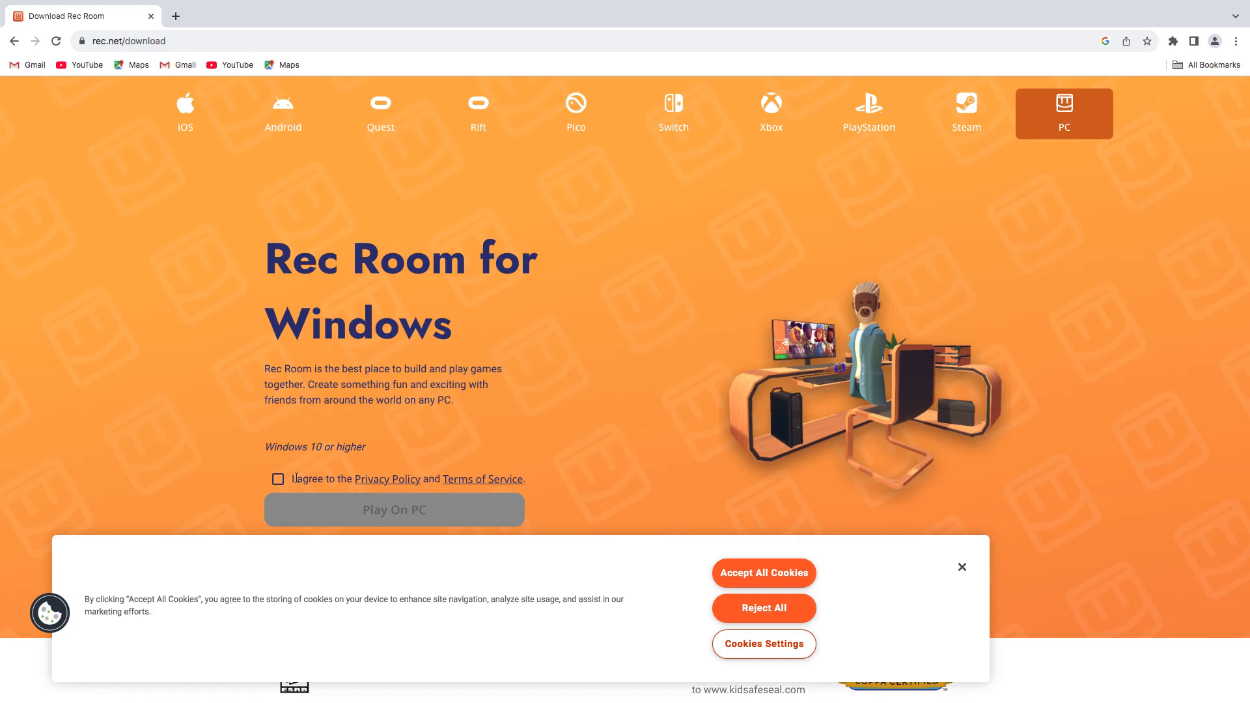
pyautogui.click(278, 479)
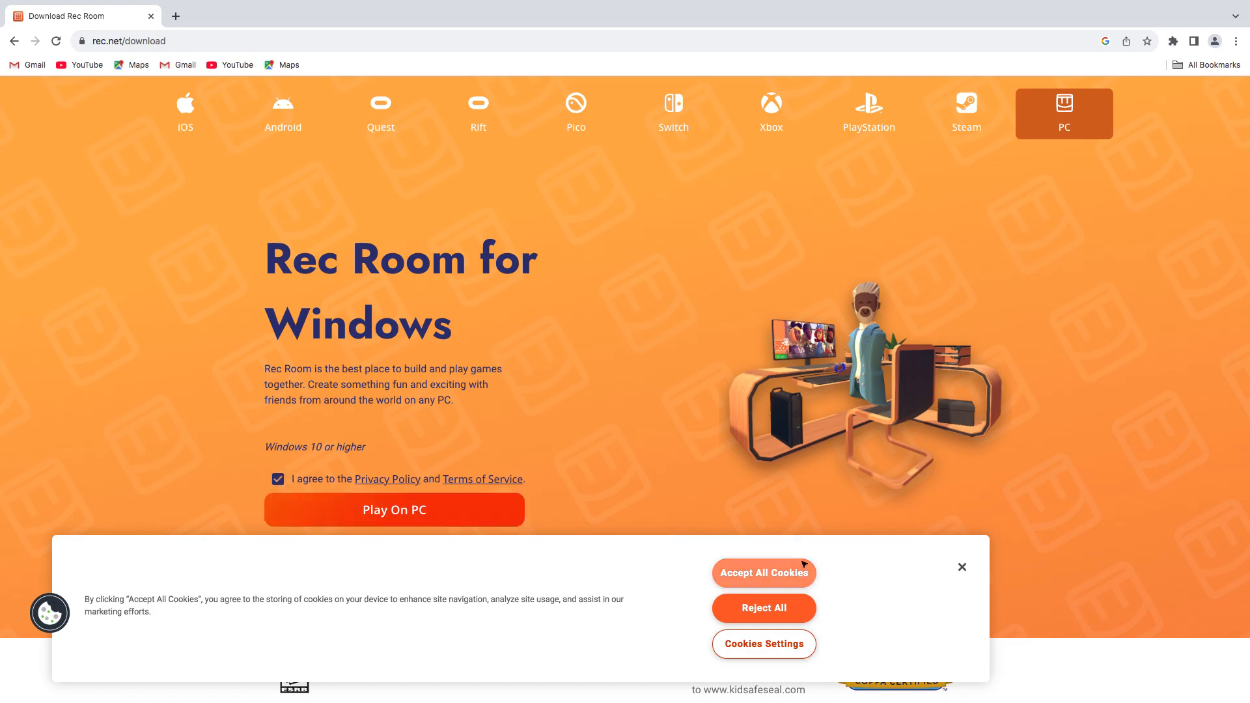
pyautogui.click(762, 573)
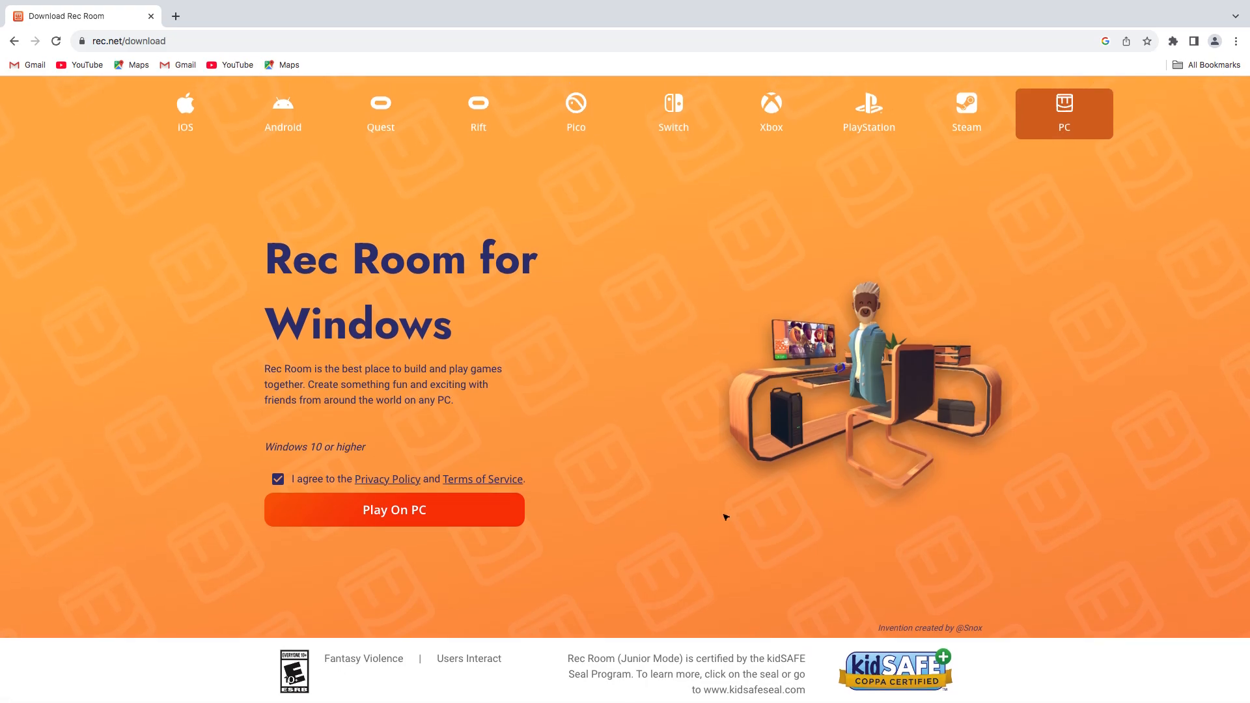
pyautogui.moveTo(492, 420)
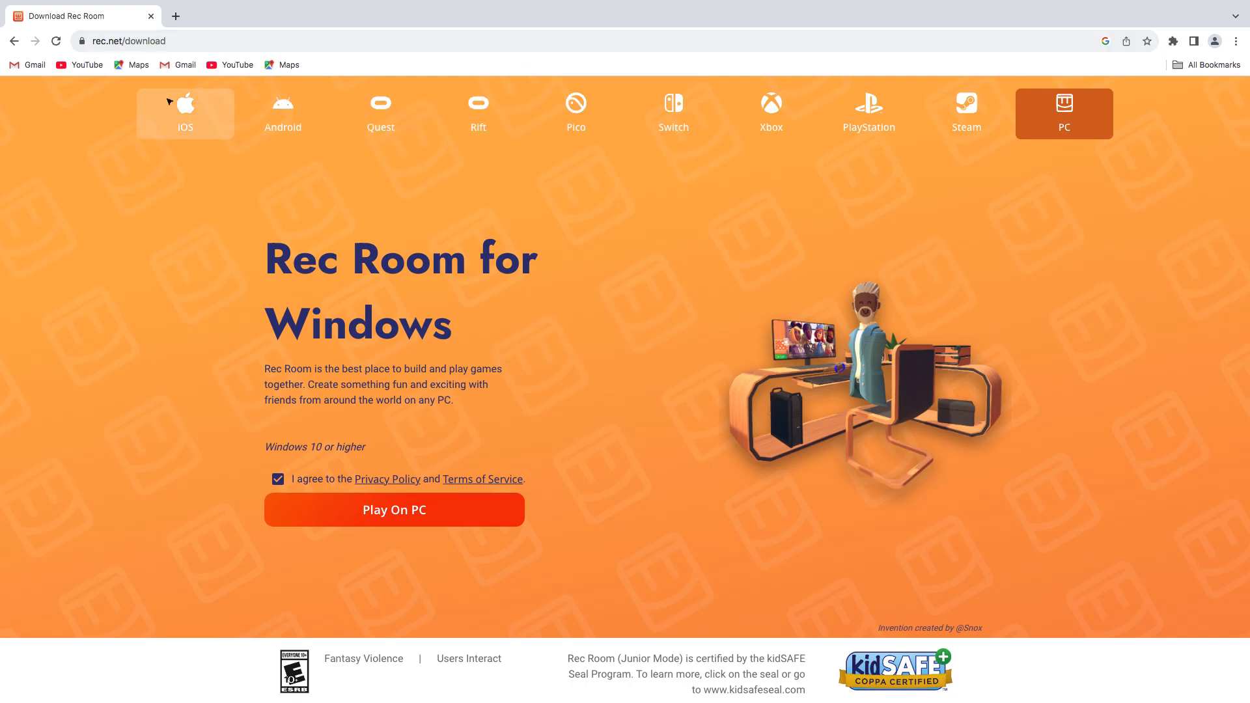
pyautogui.click(185, 113)
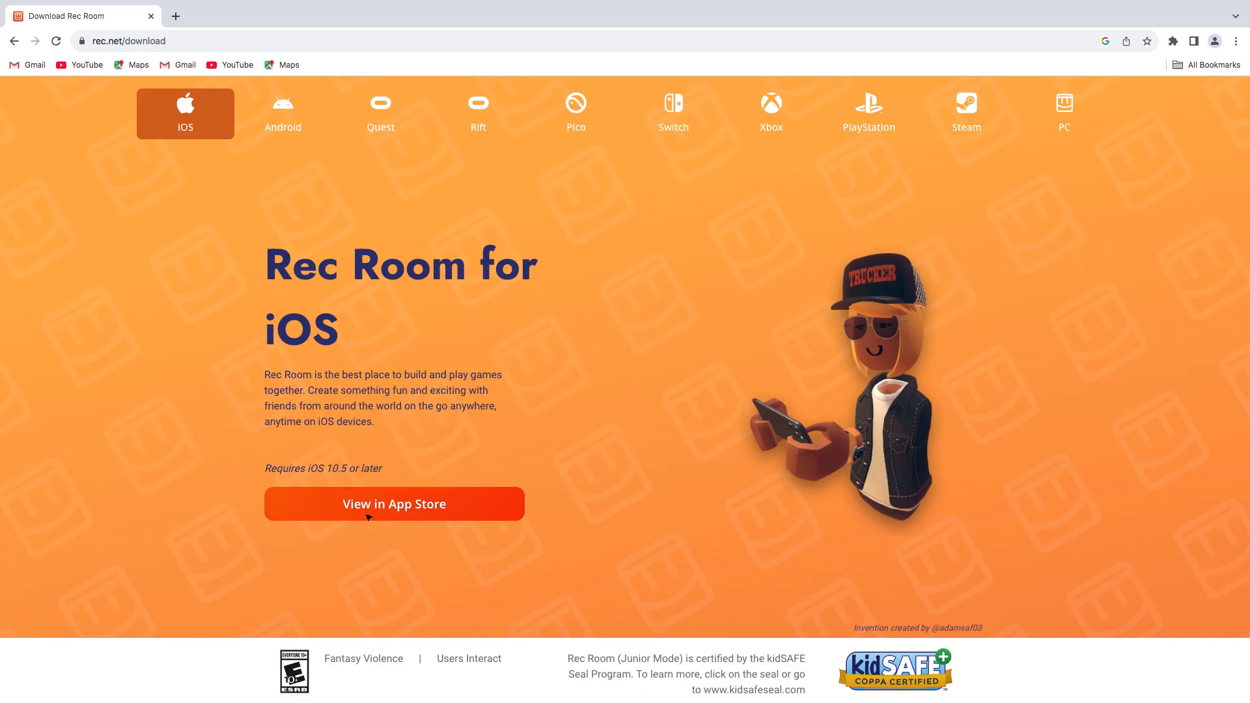
pyautogui.moveTo(447, 500)
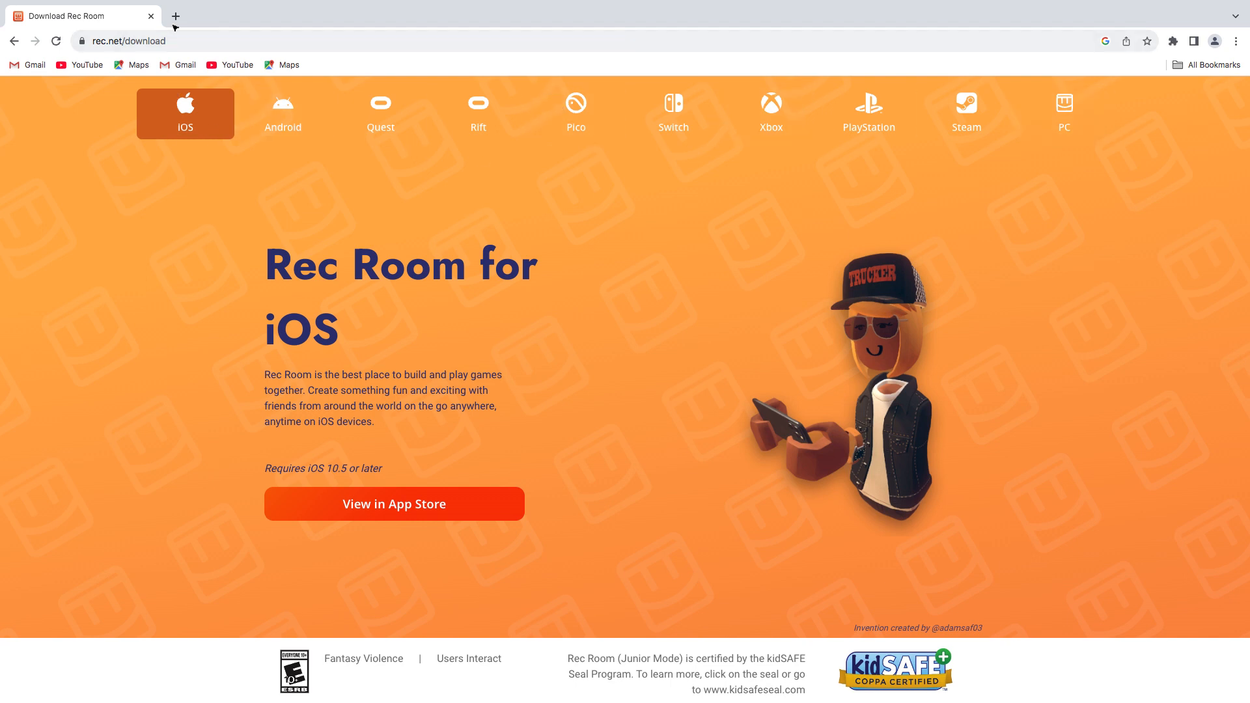
pyautogui.click(174, 16)
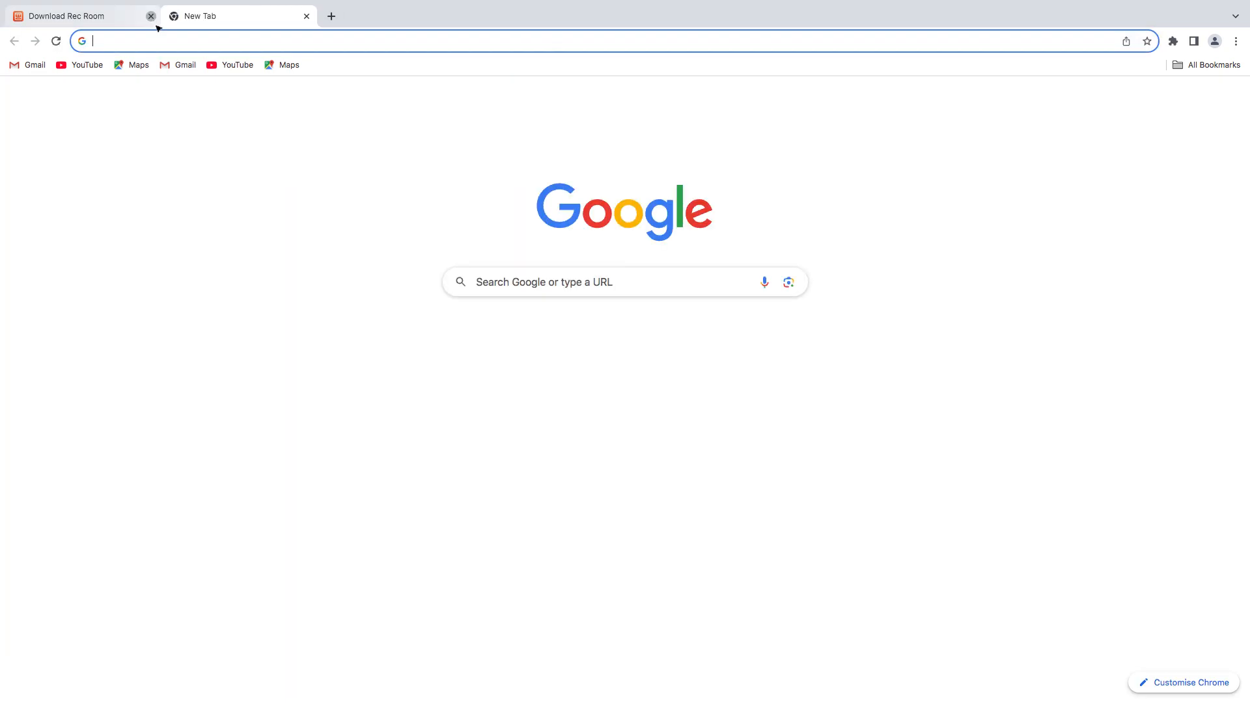
pyautogui.click(151, 16)
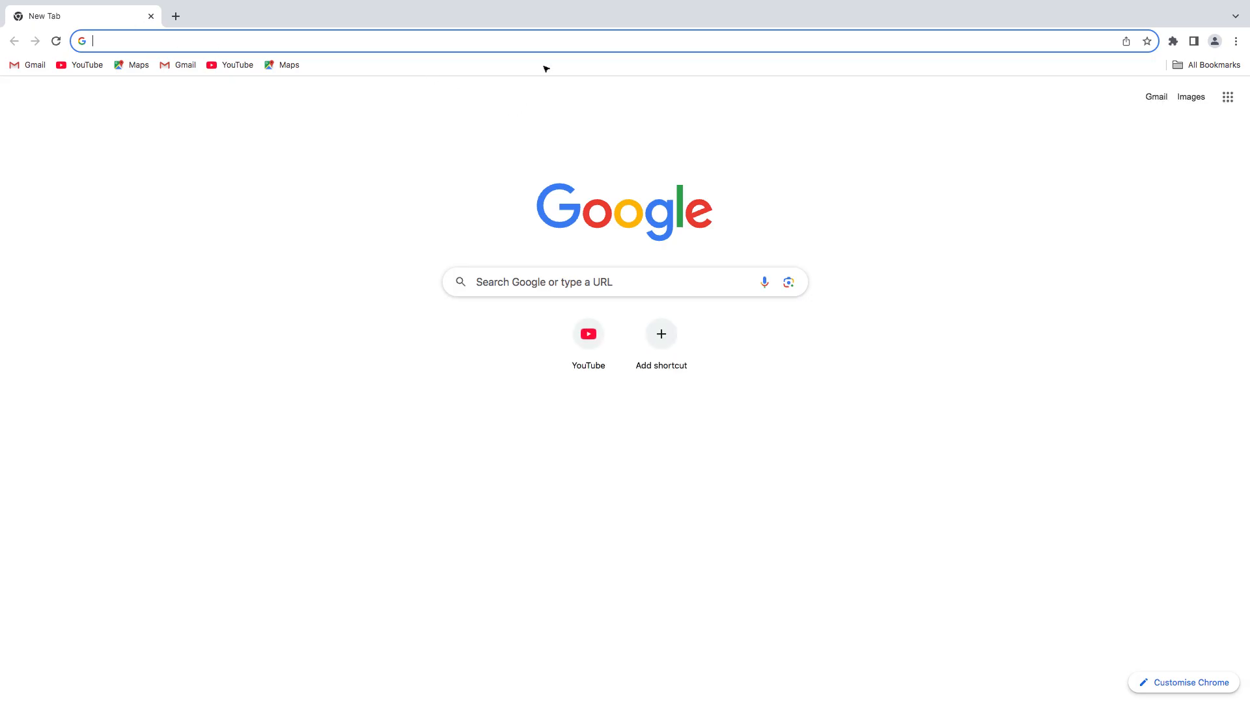
pyautogui.write('rec room')
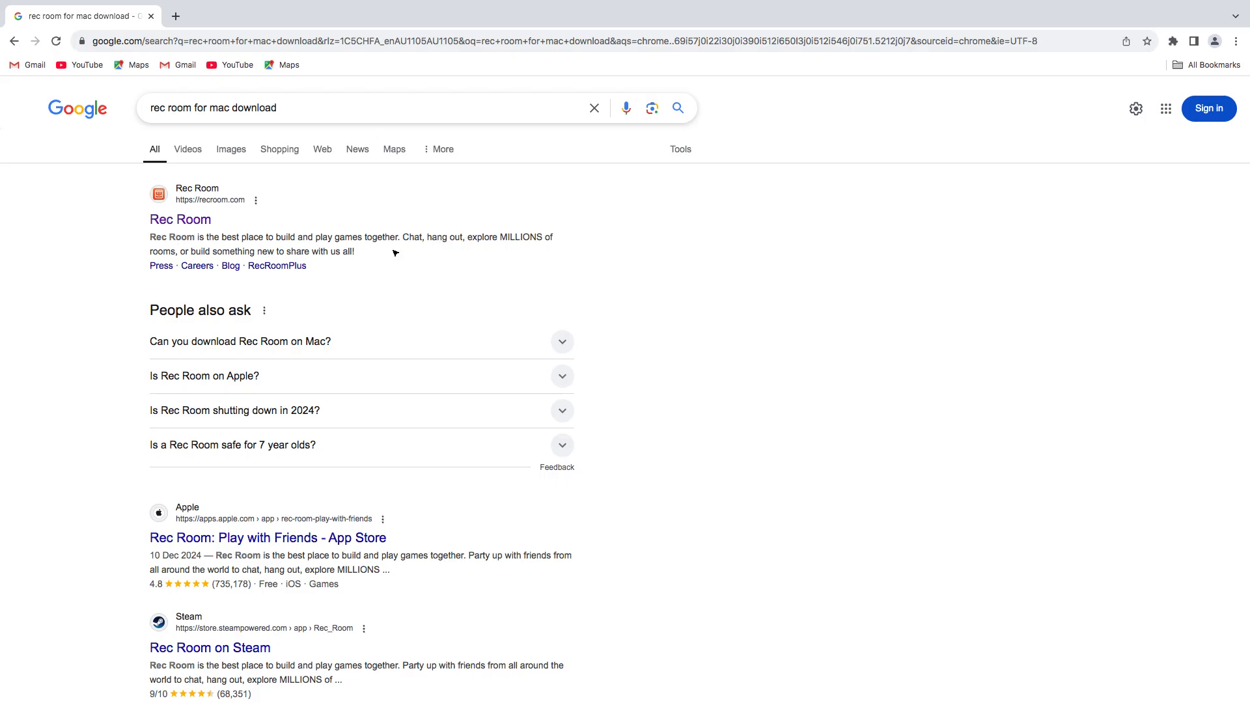
pyautogui.scroll(-3)
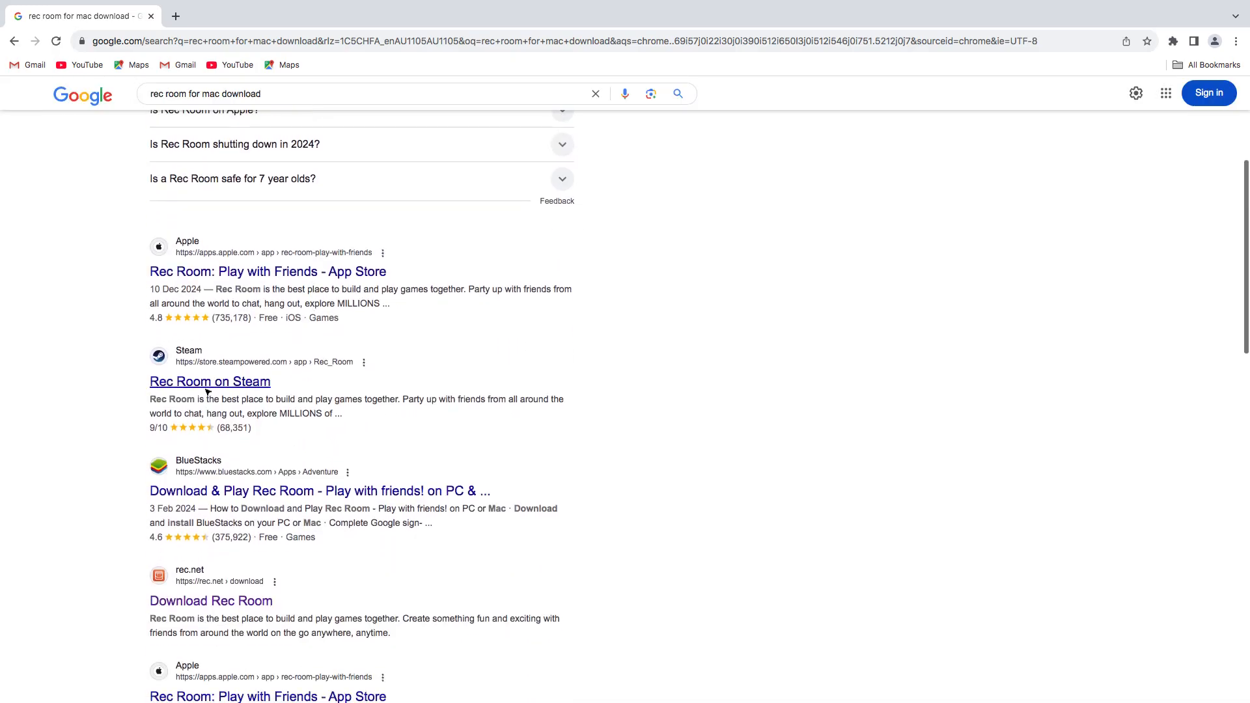
pyautogui.scroll(-3)
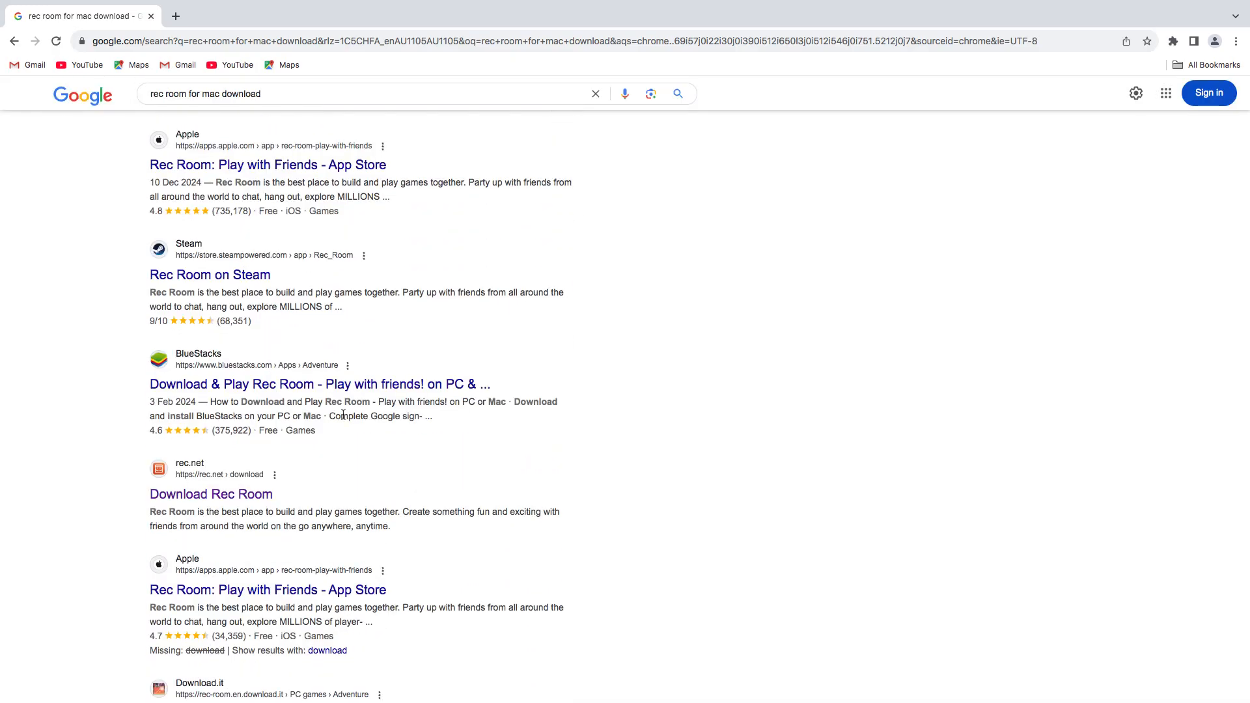
pyautogui.scroll(-3)
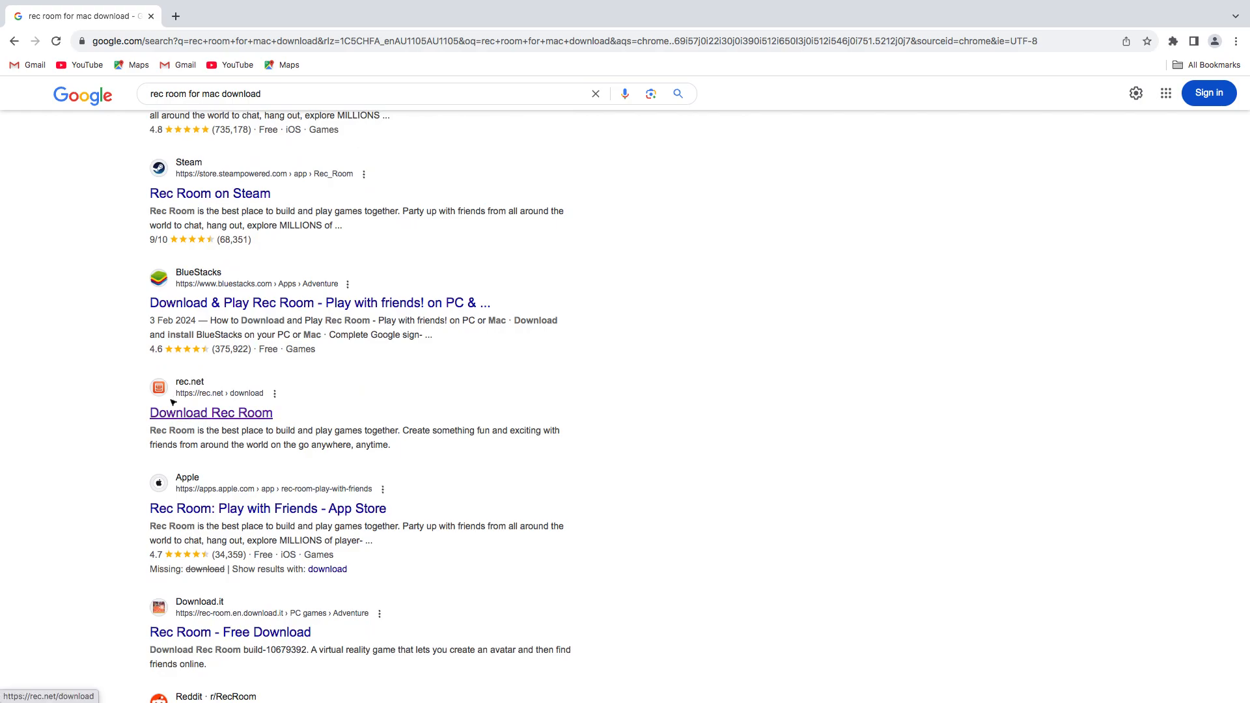
pyautogui.moveTo(515, 451)
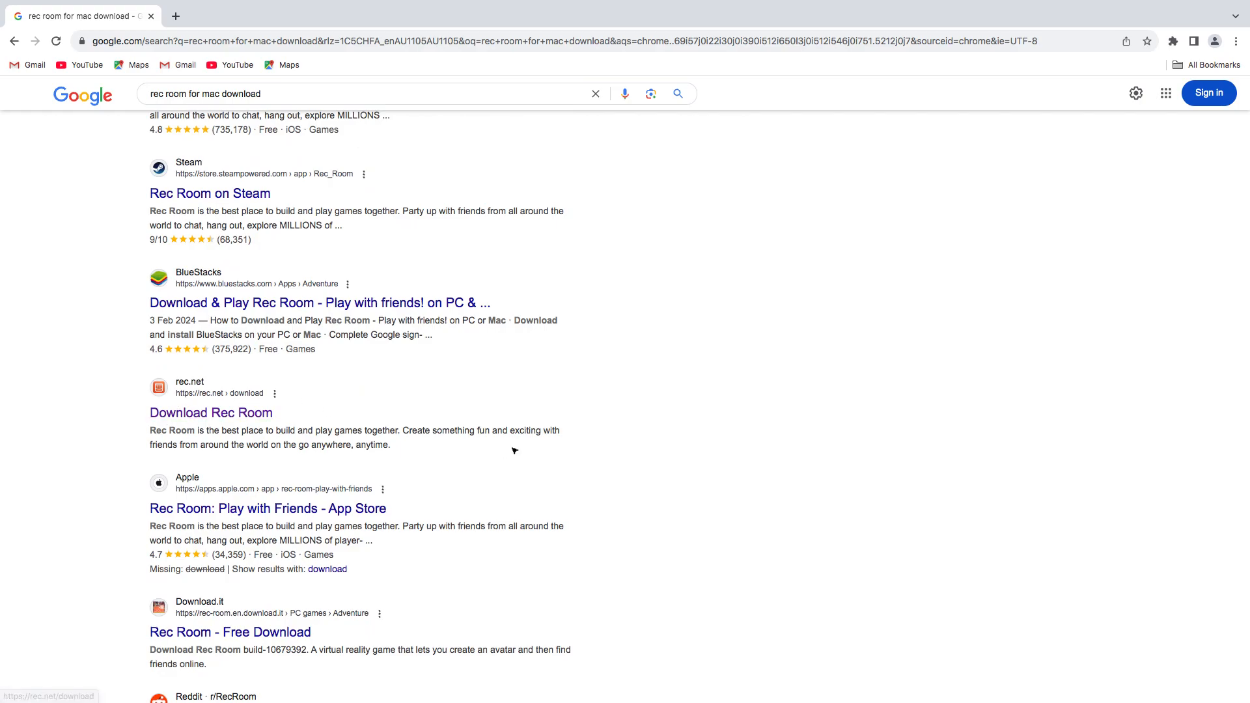
pyautogui.scroll(-3)
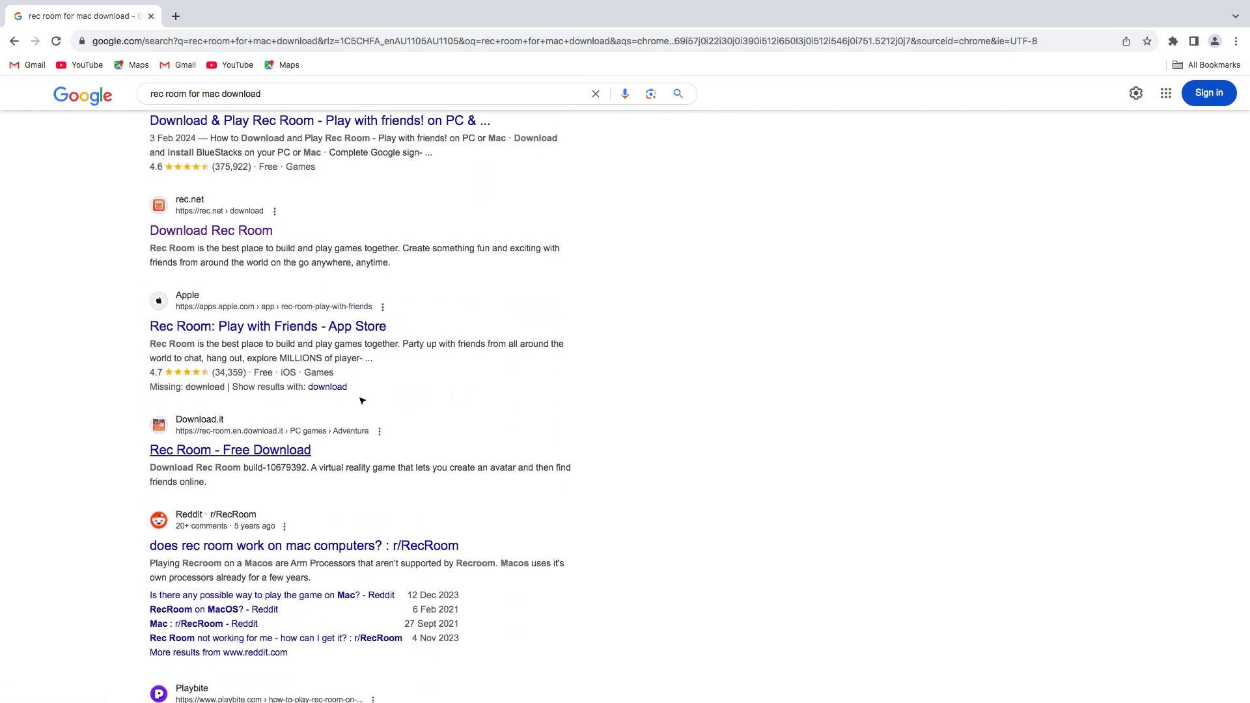
pyautogui.scroll(-3)
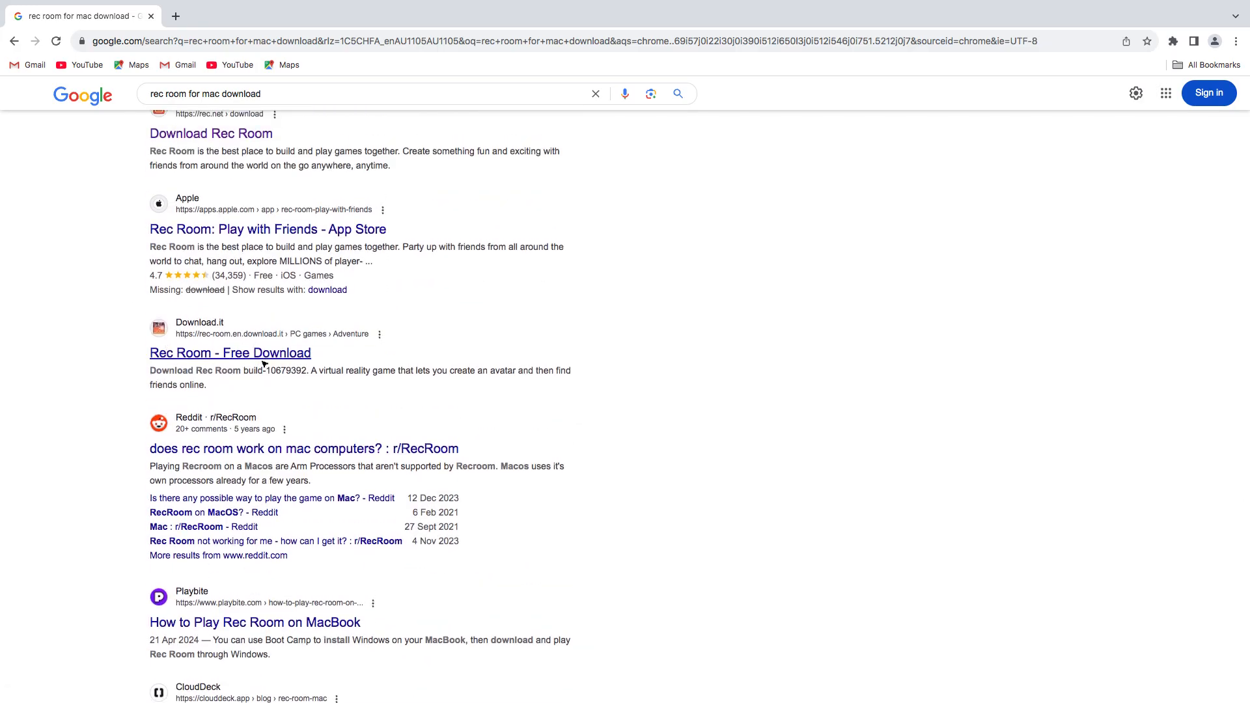
pyautogui.click(229, 353)
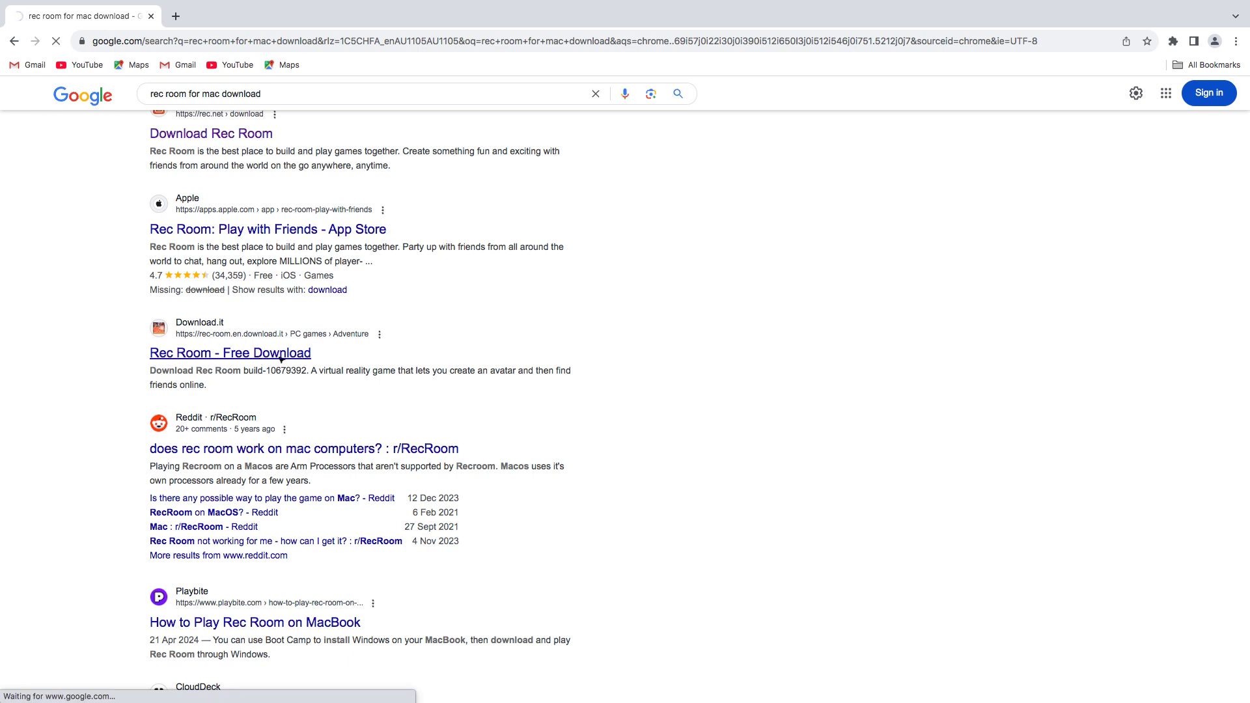
pyautogui.click(231, 353)
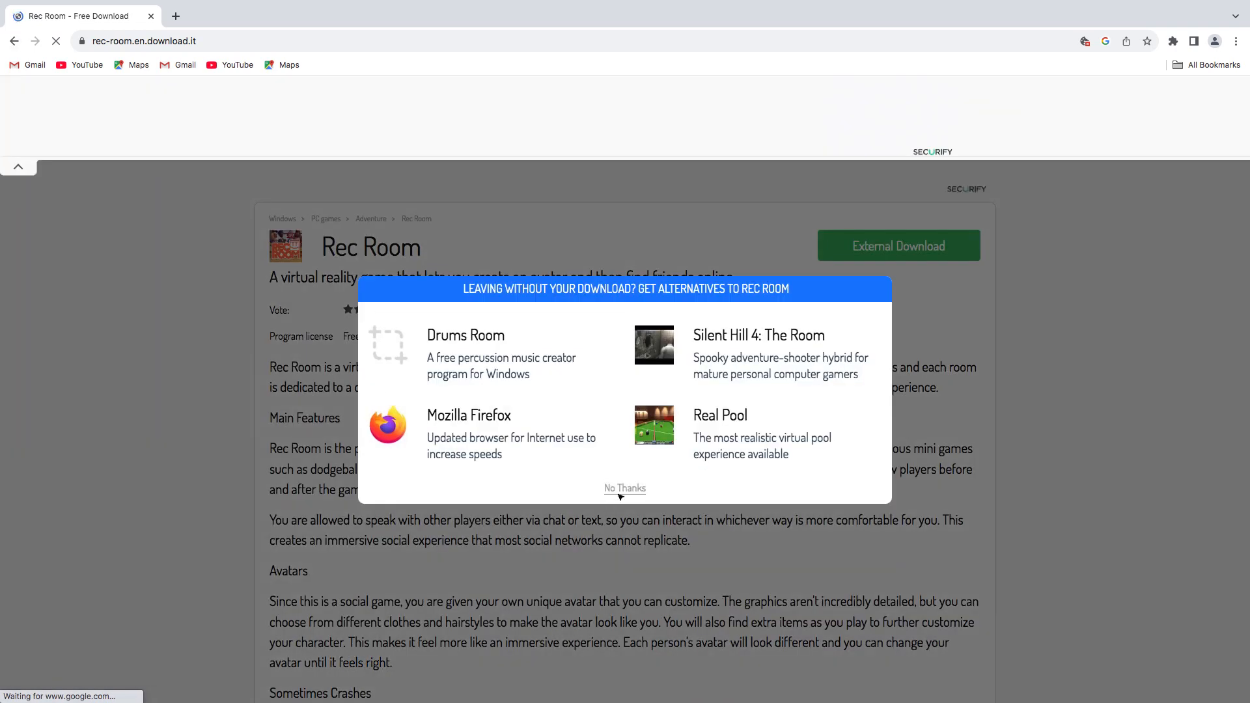
pyautogui.click(625, 488)
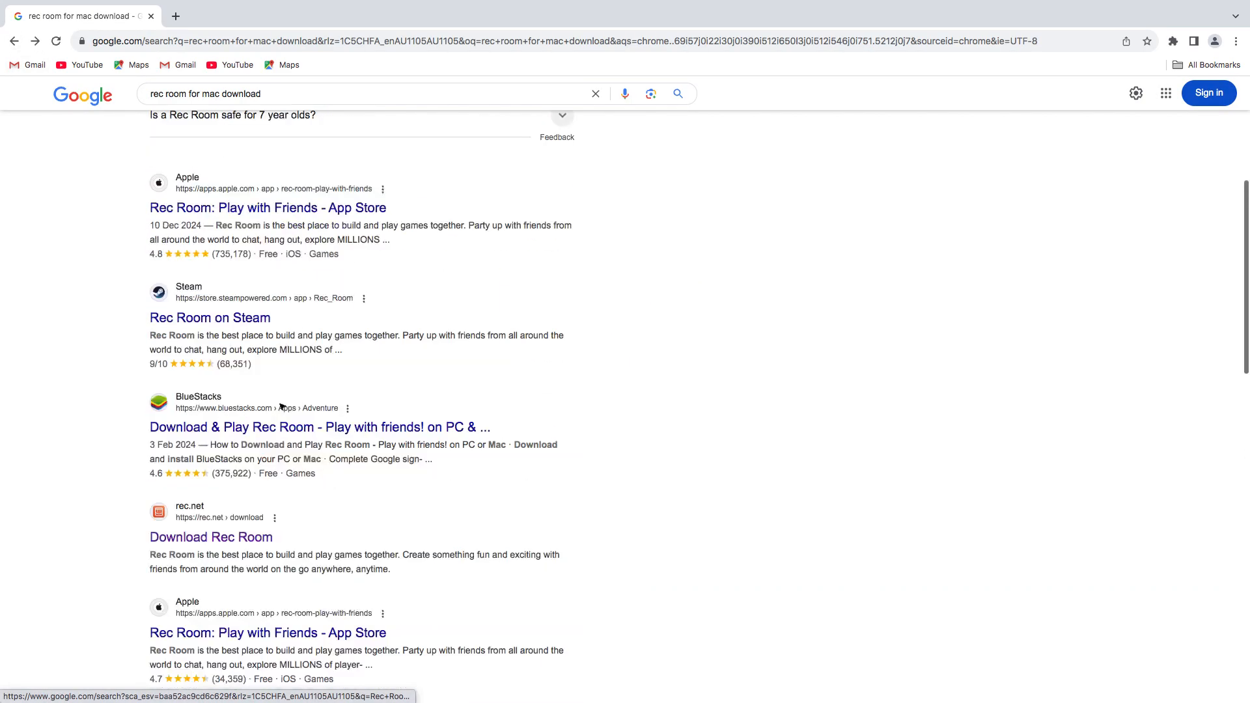
# Scroll the 'rec room for mac download' results up and back down.
pyautogui.scroll(3)
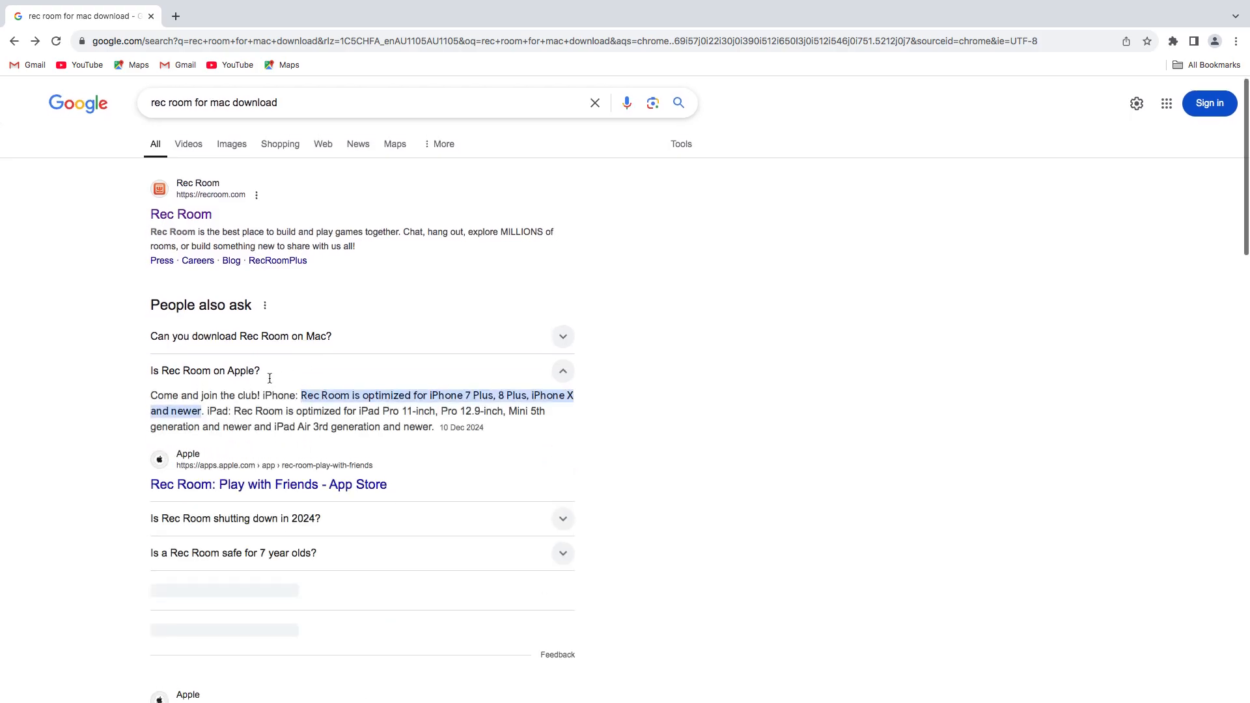
pyautogui.scroll(-3)
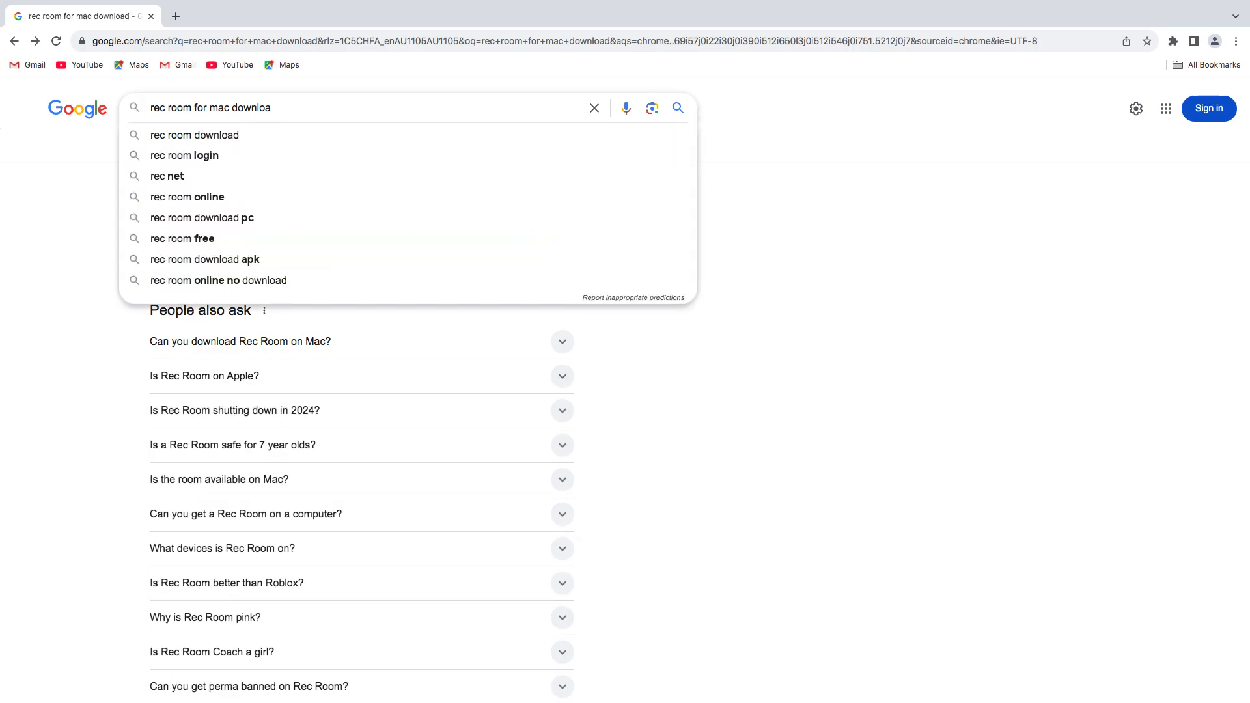
# Search 'rec room for mac' and check the 'Can you play Rec Room on Mac?' answer.
pyautogui.press('Backspace')
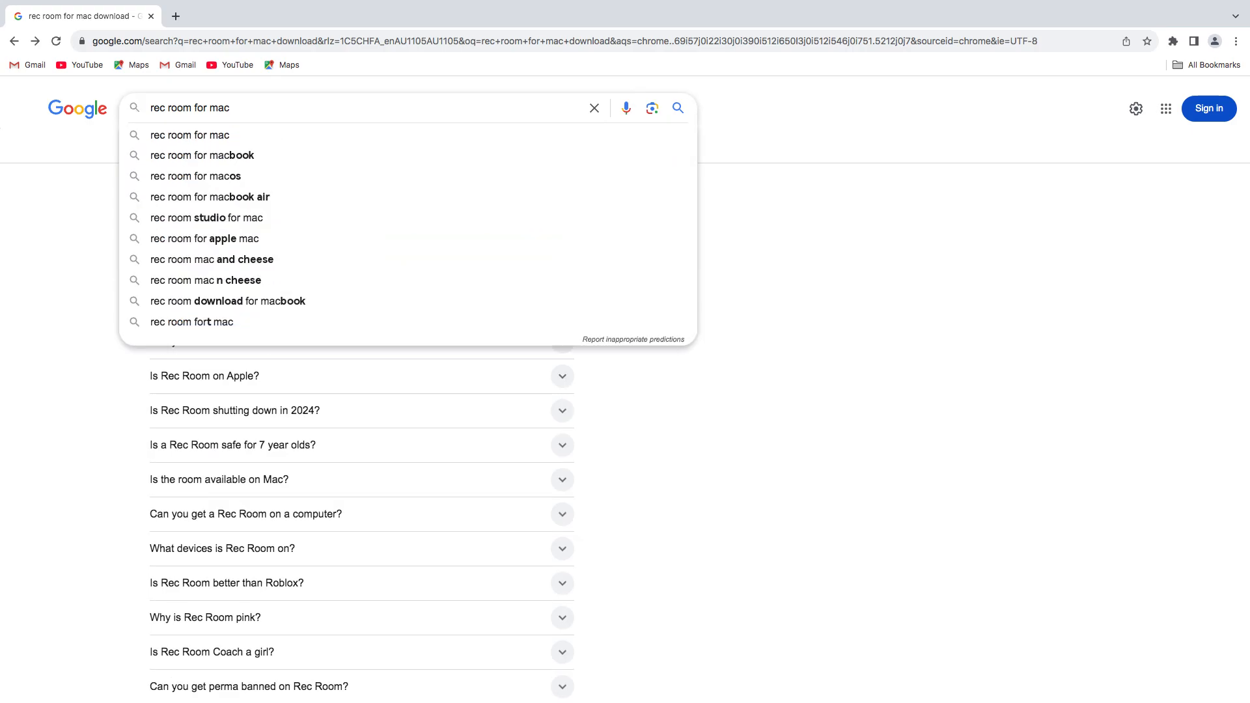
pyautogui.click(677, 108)
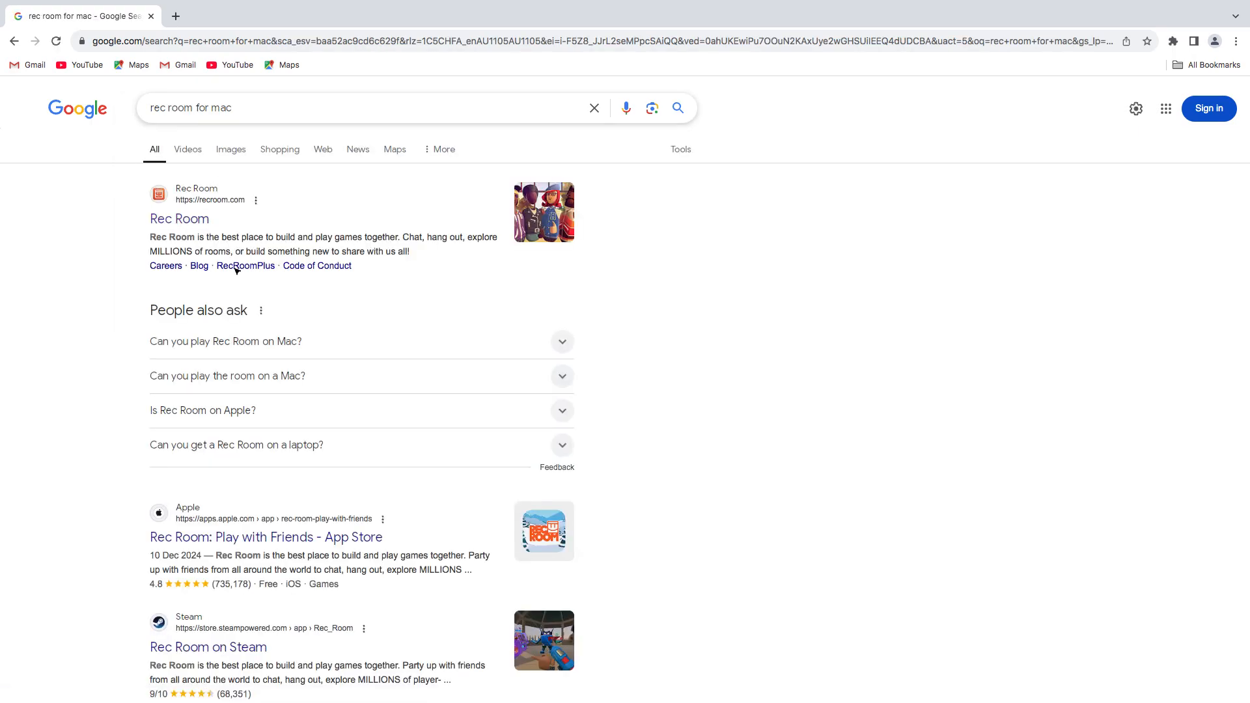
pyautogui.click(226, 341)
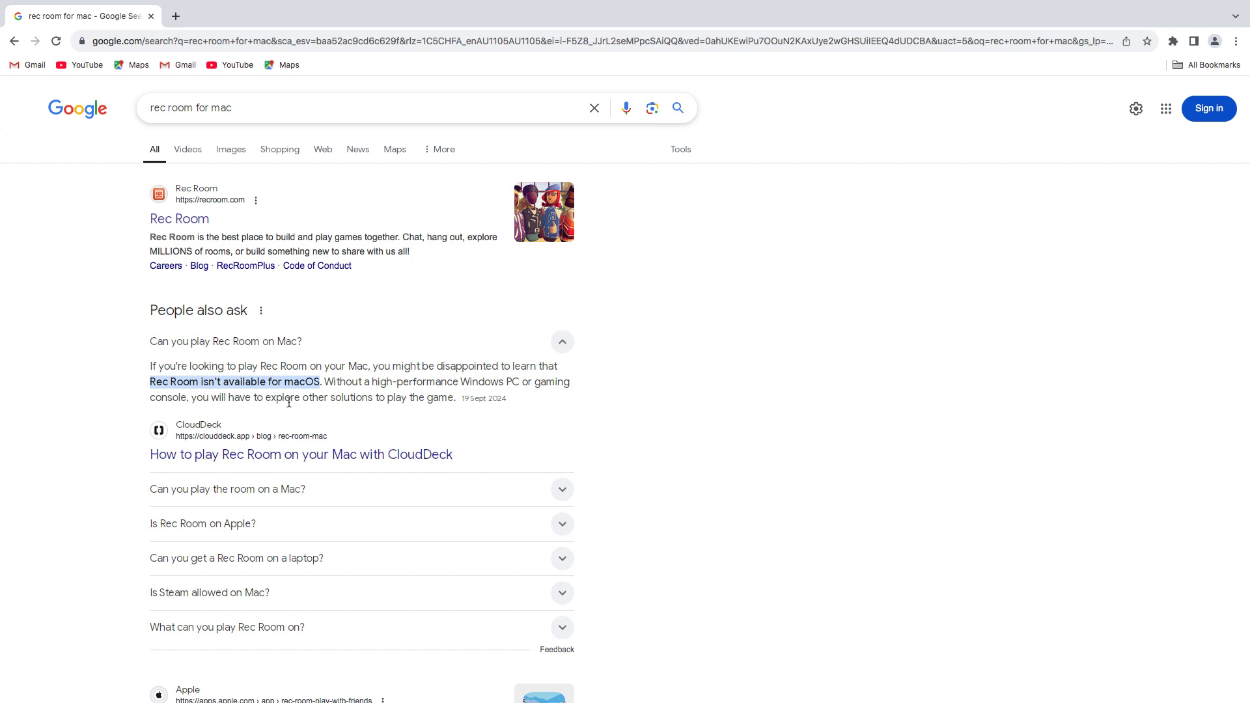
pyautogui.click(563, 341)
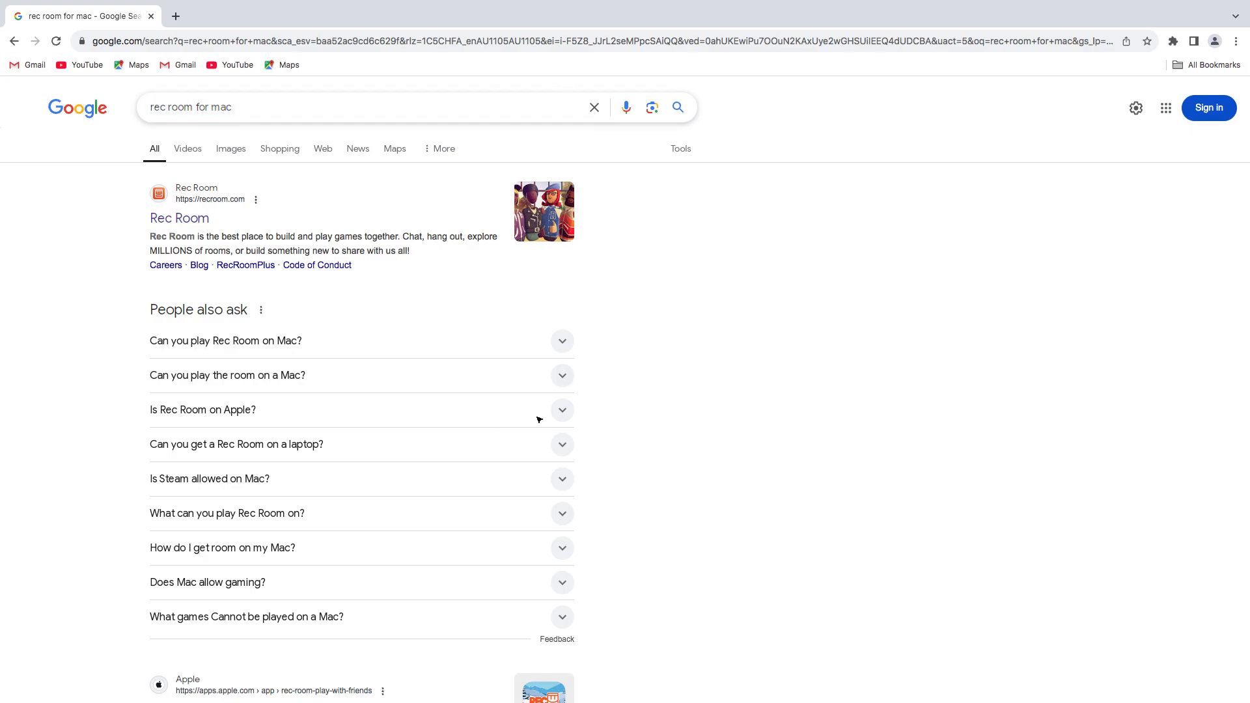
# Scroll down through the results past App Store, Steam, Reddit and CloudDeck pages.
pyautogui.scroll(-3)
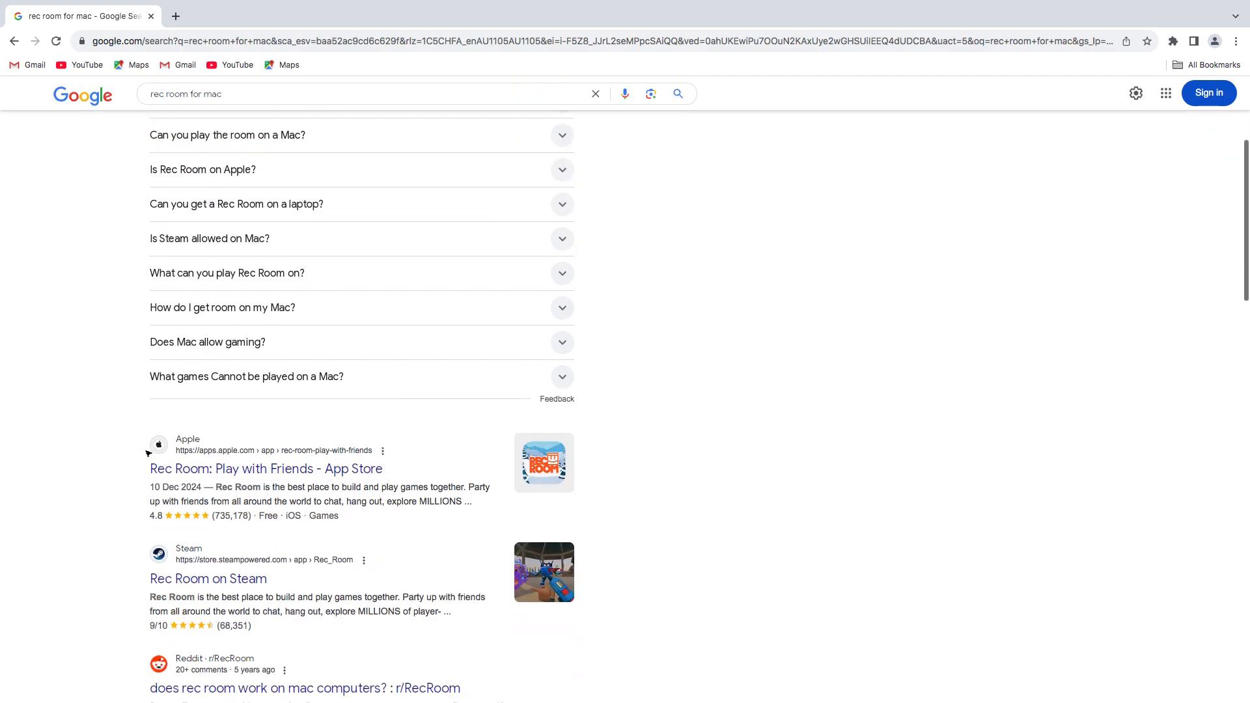
pyautogui.scroll(-3)
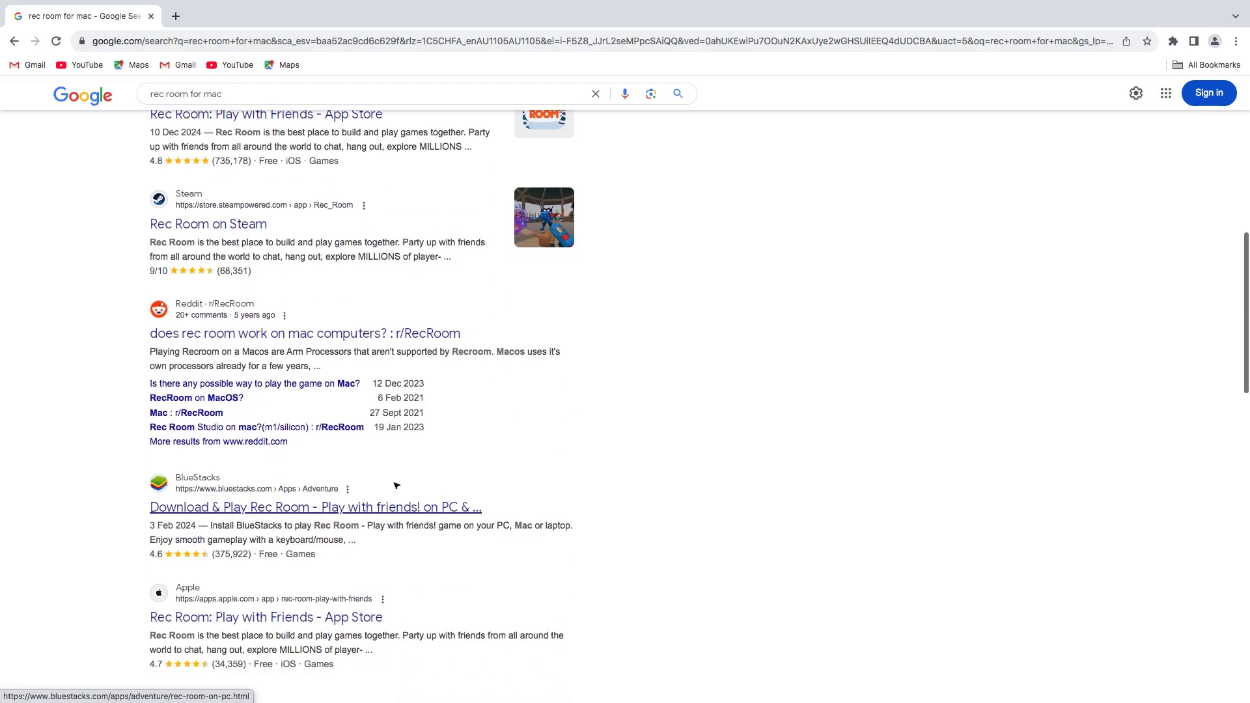
pyautogui.scroll(-3)
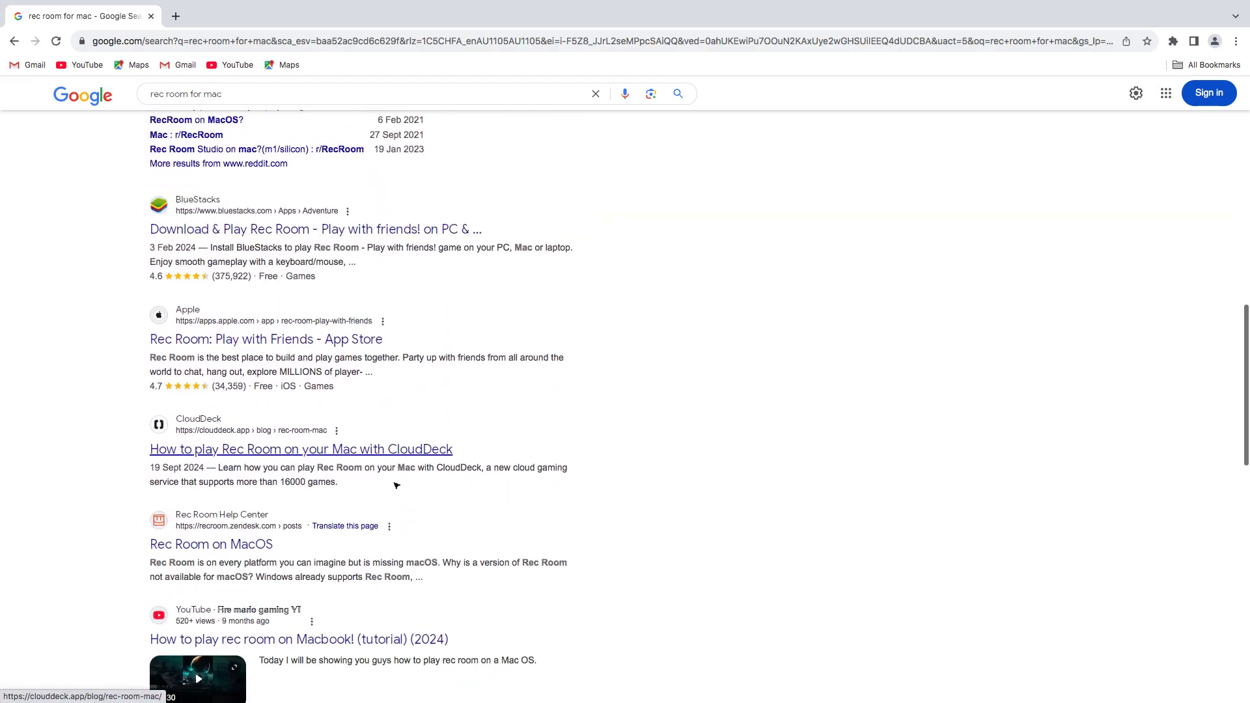
pyautogui.scroll(-3)
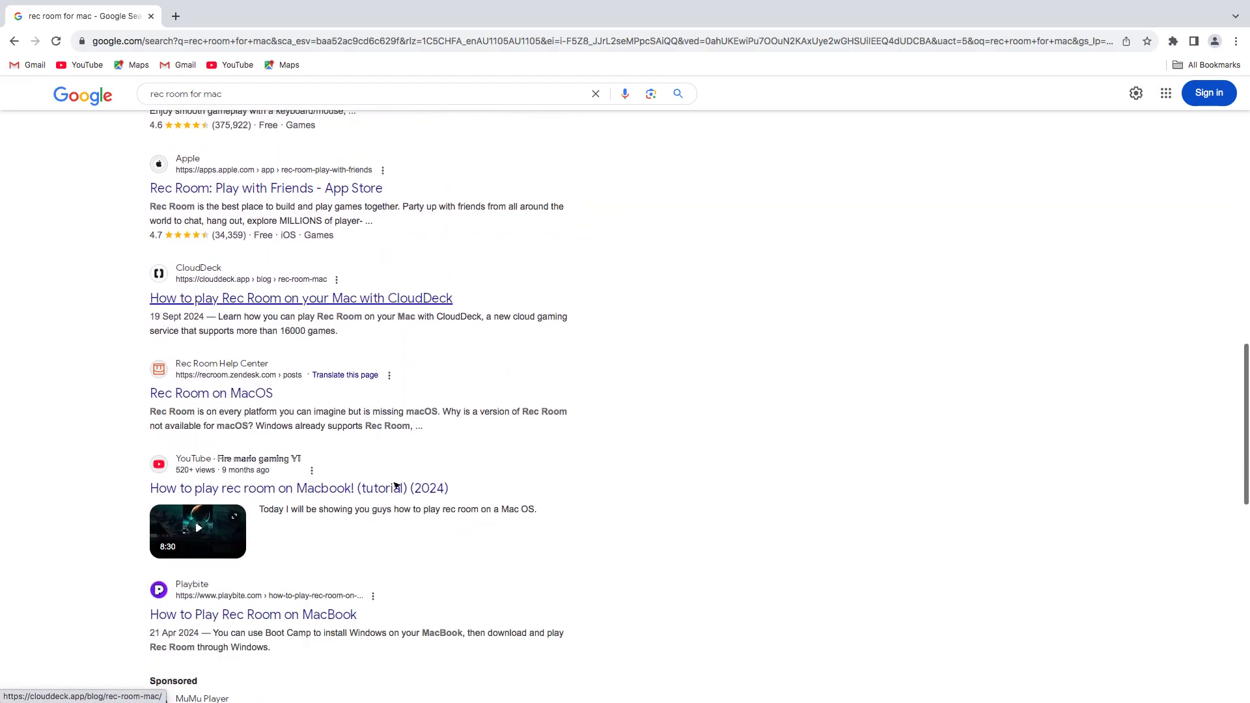
pyautogui.scroll(-3)
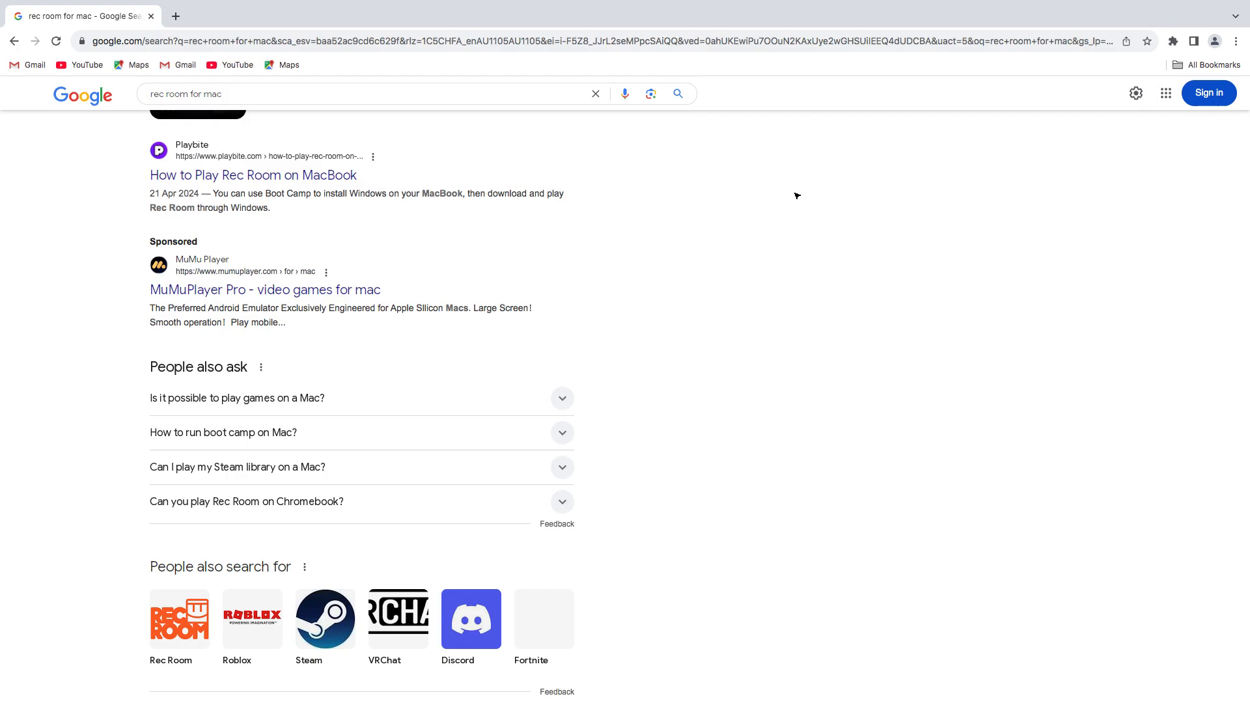
pyautogui.scroll(-3)
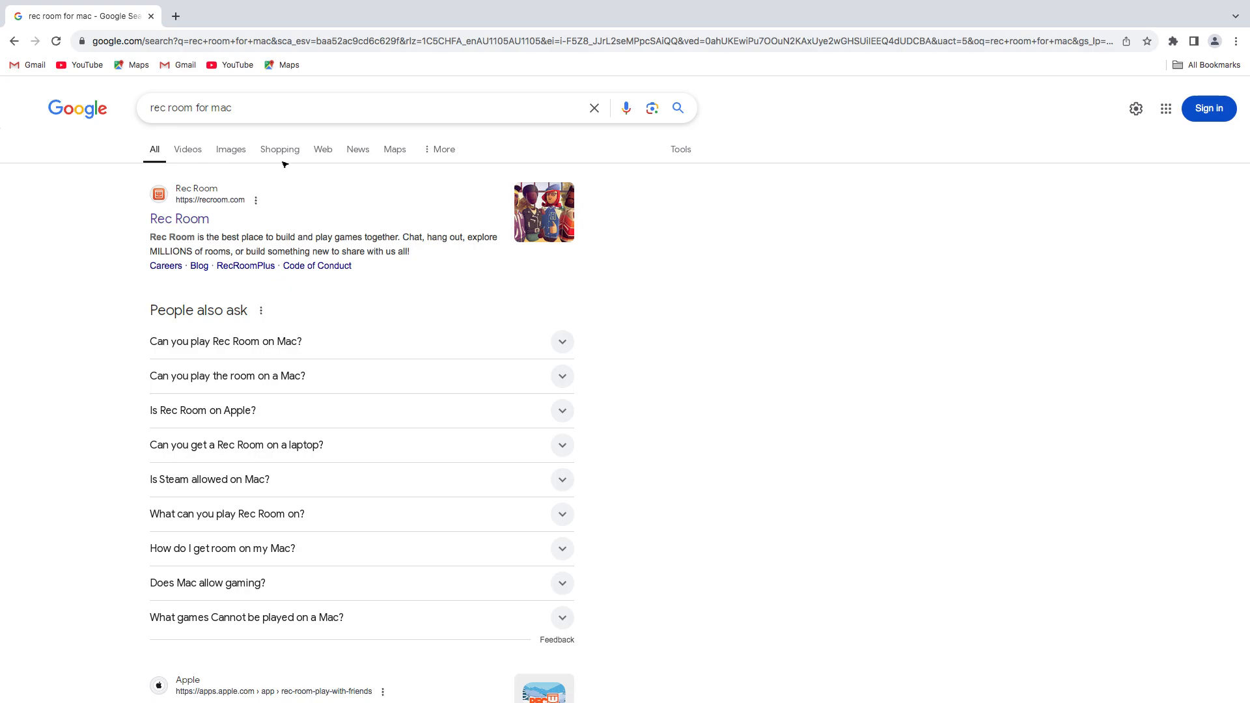
pyautogui.scroll(-3)
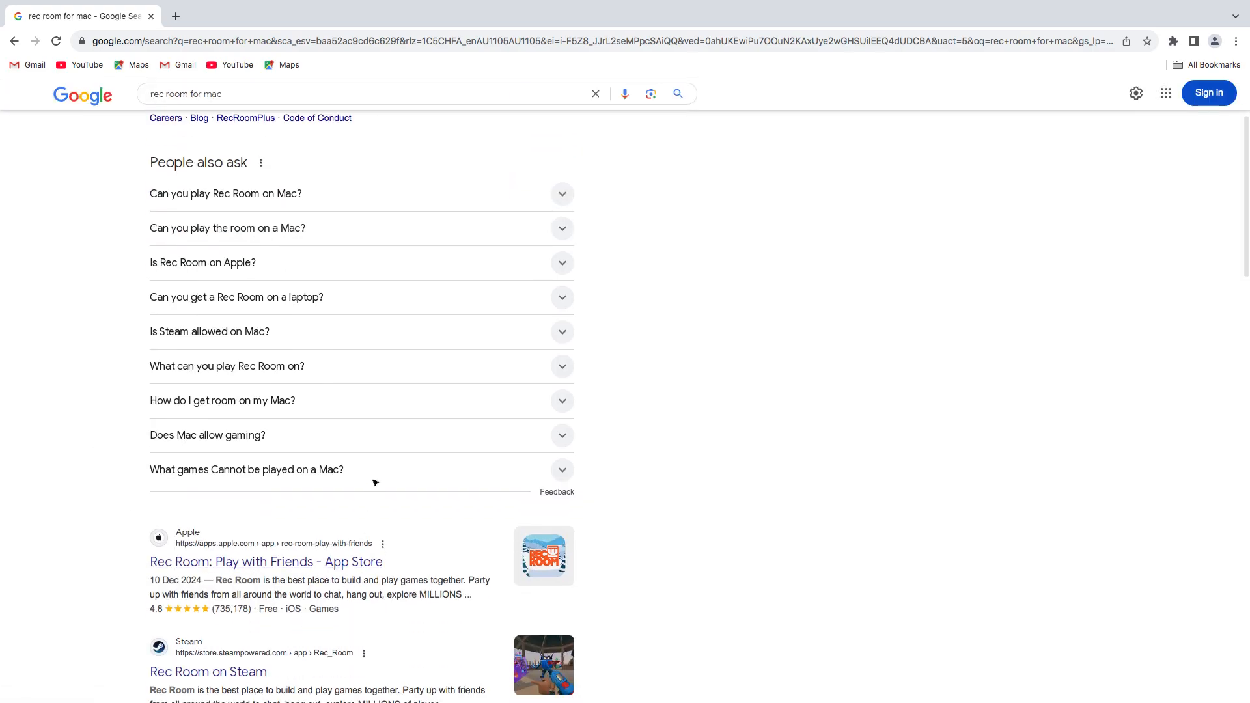
pyautogui.click(246, 471)
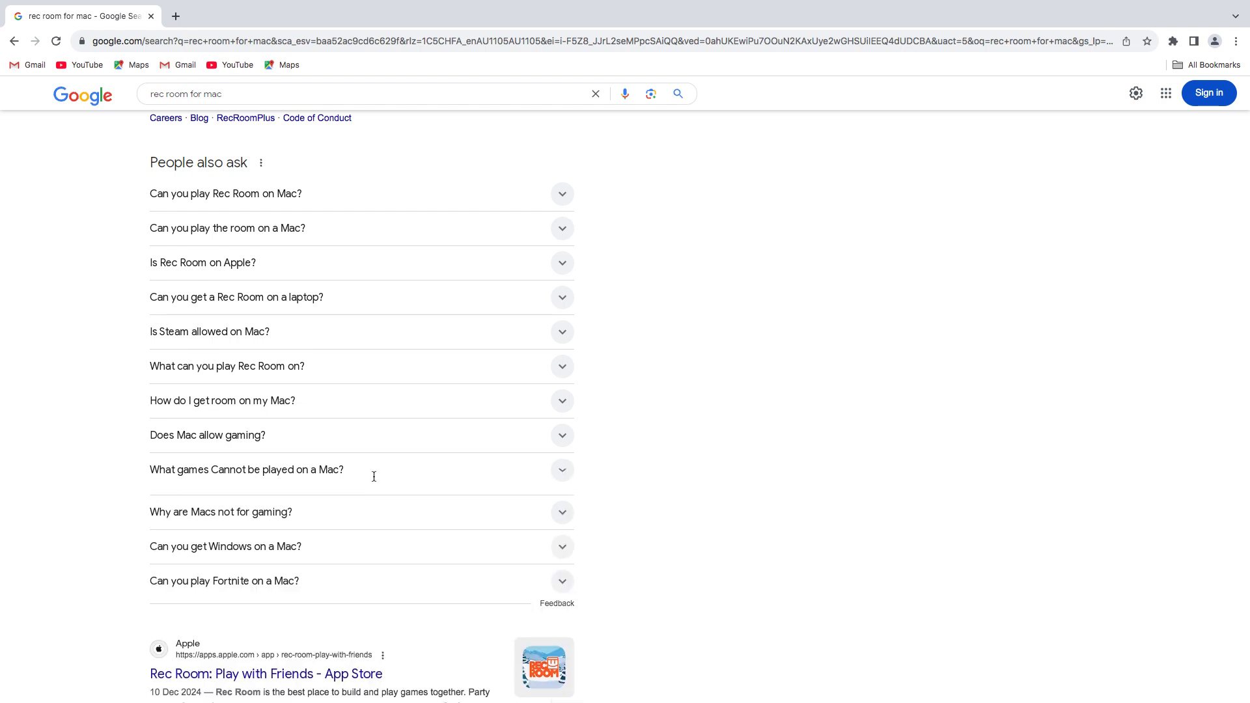
pyautogui.click(226, 545)
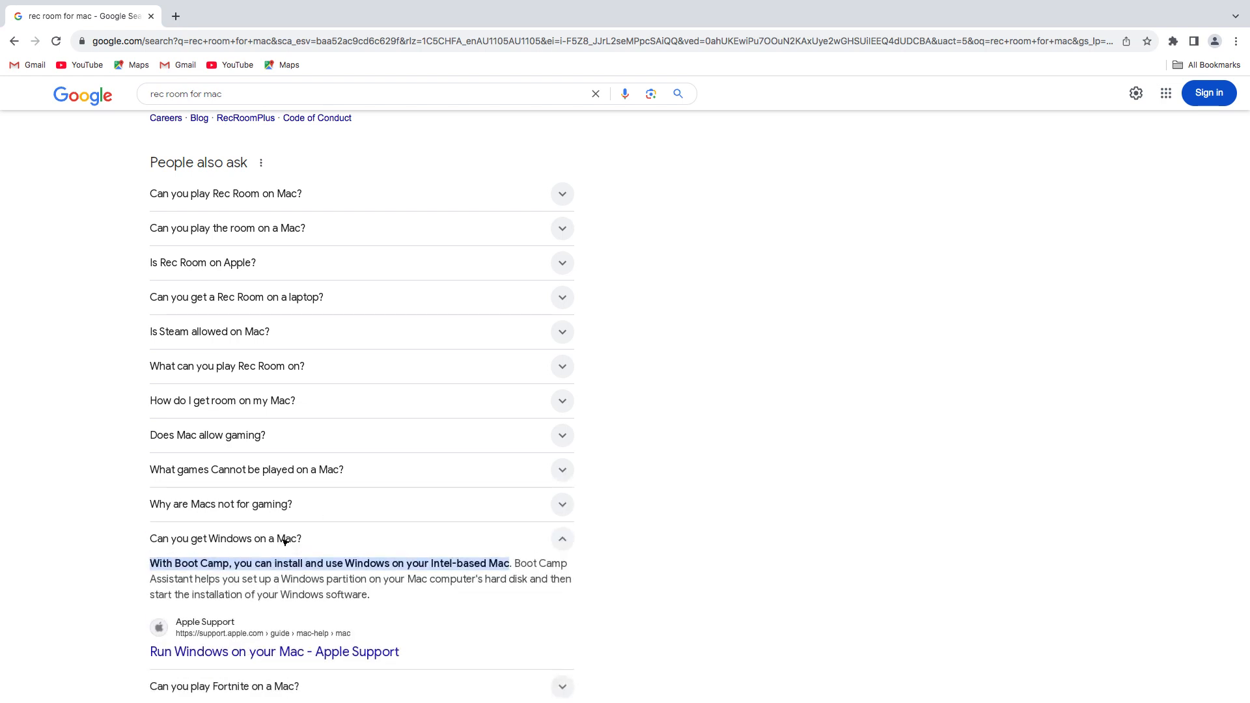
pyautogui.scroll(3)
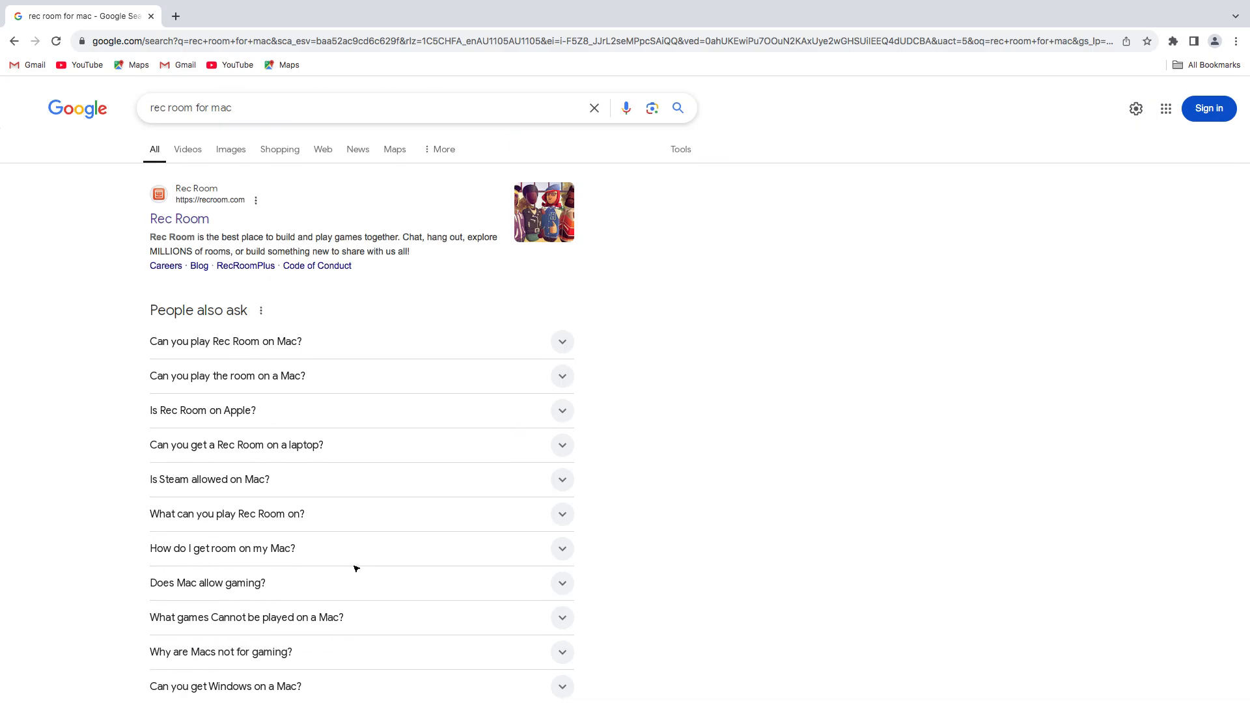
pyautogui.scroll(-3)
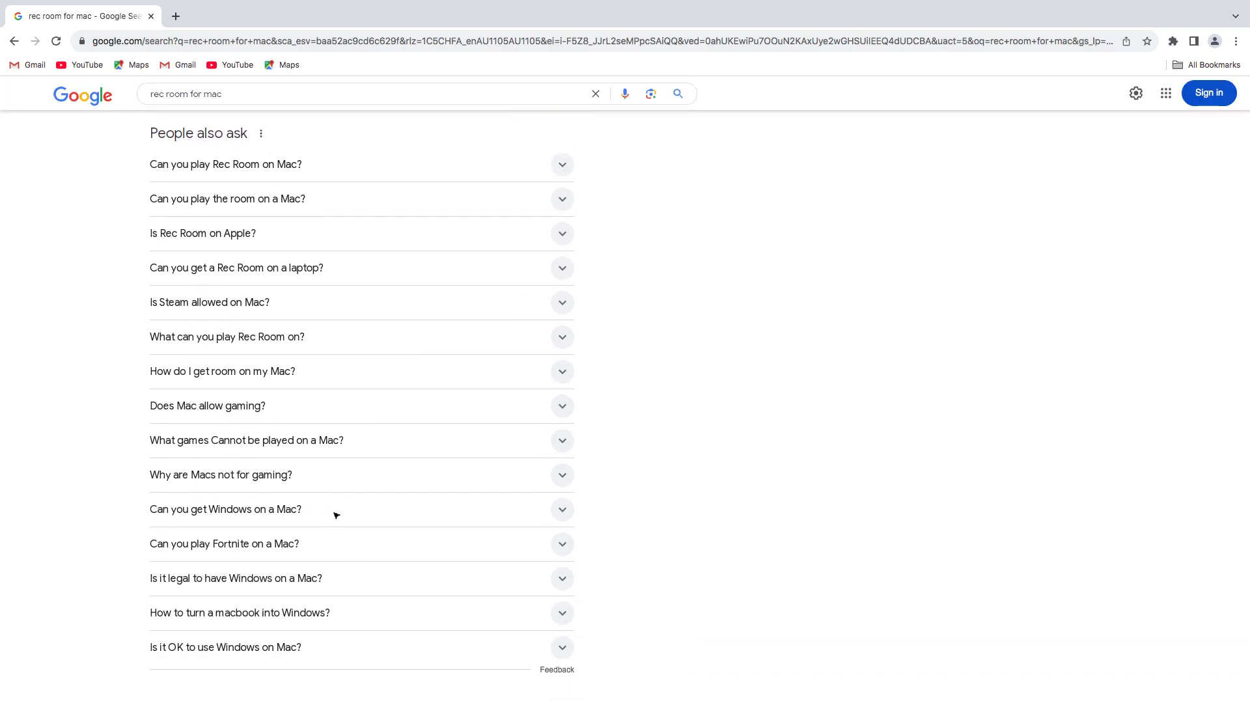
pyautogui.click(225, 509)
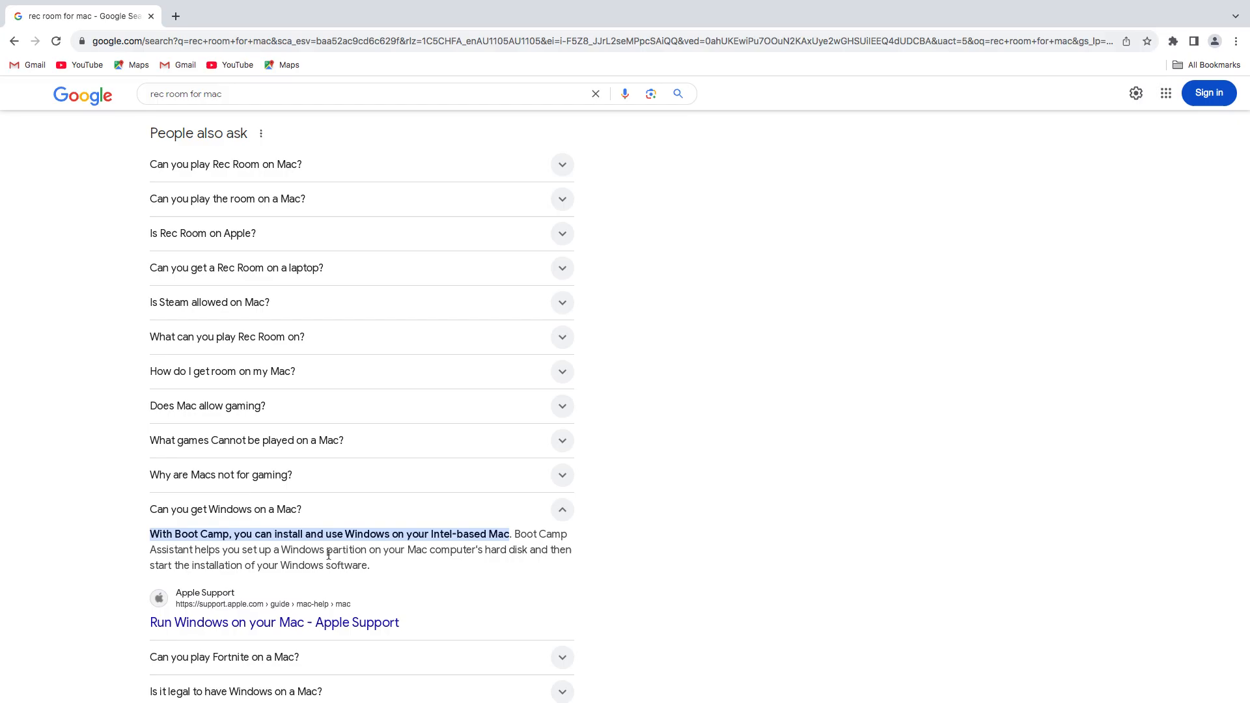
pyautogui.click(361, 509)
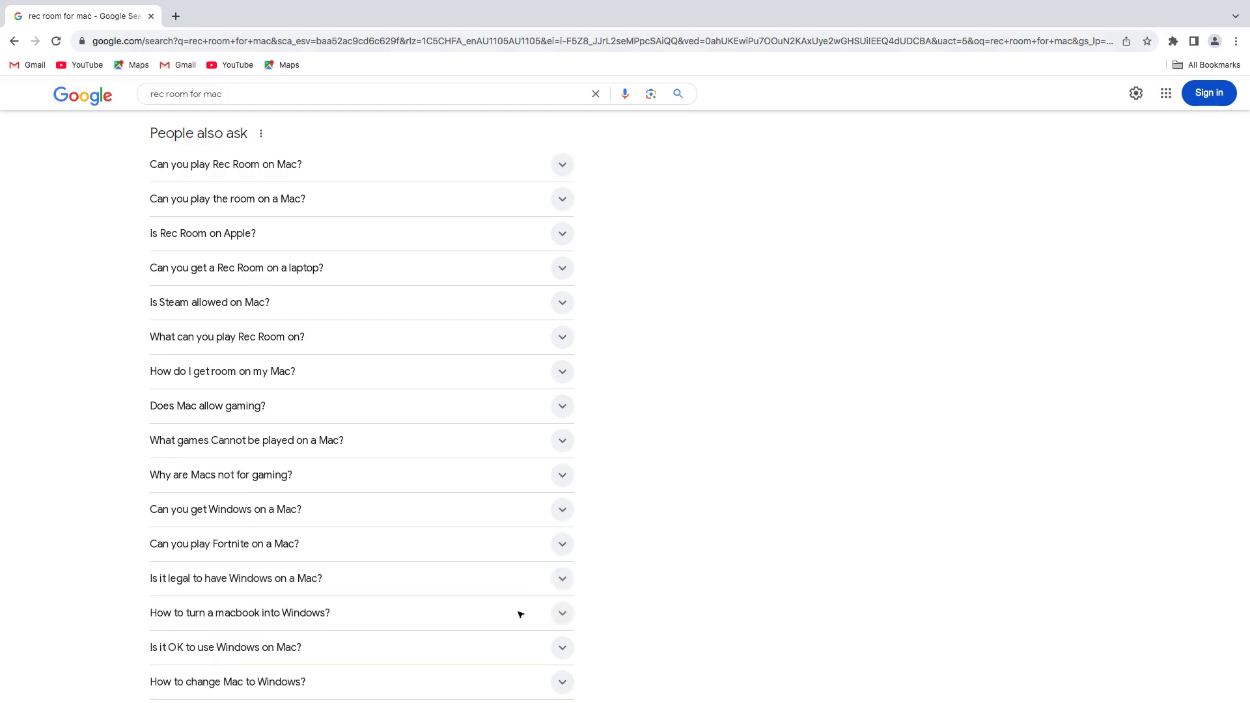
pyautogui.scroll(3)
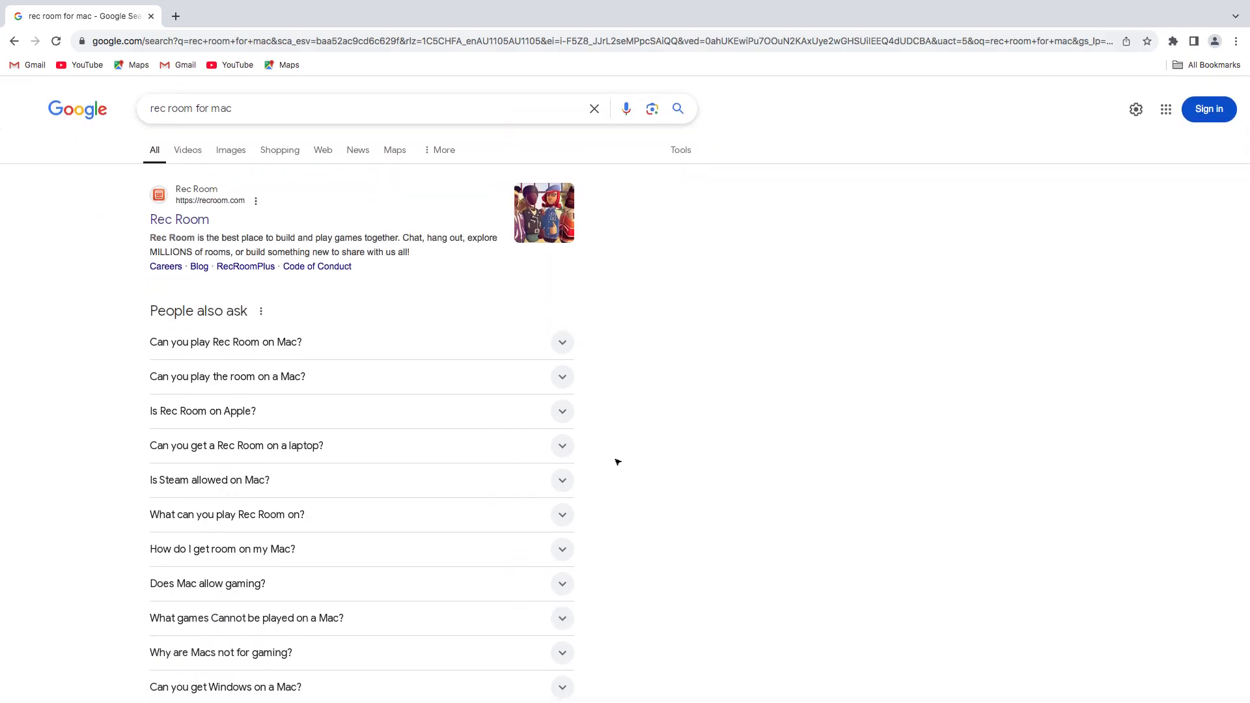
pyautogui.scroll(-3)
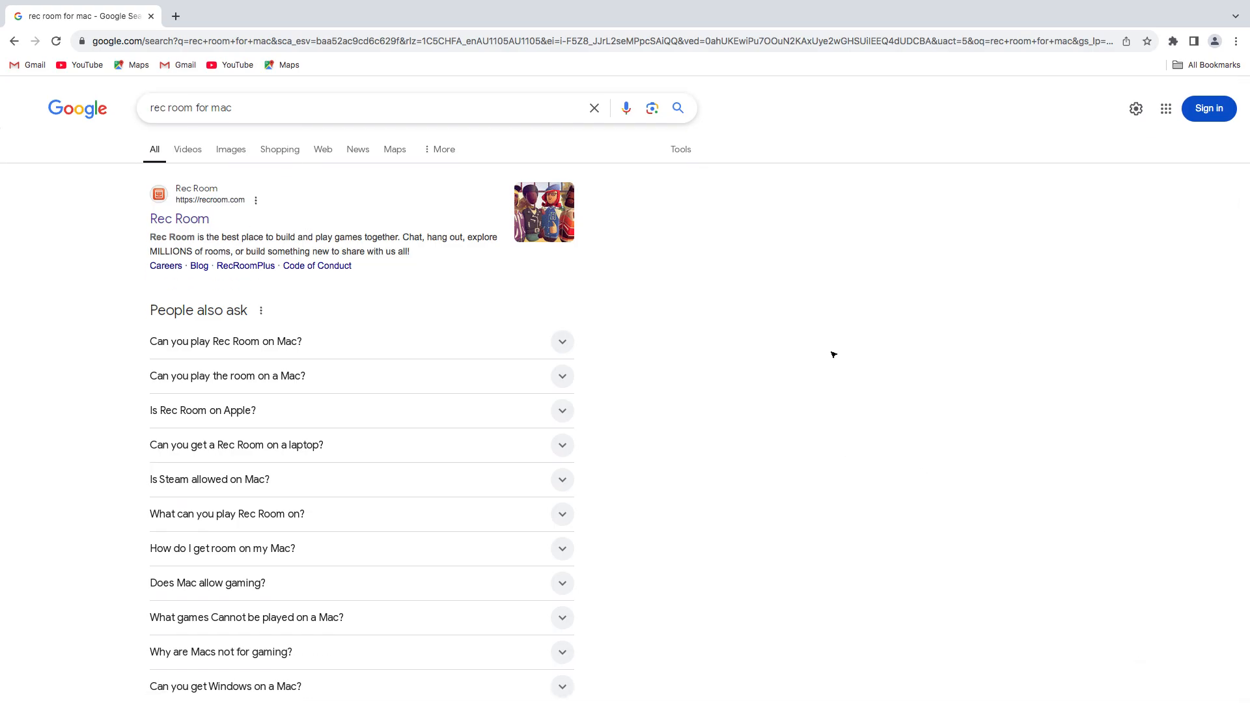
pyautogui.scroll(-3)
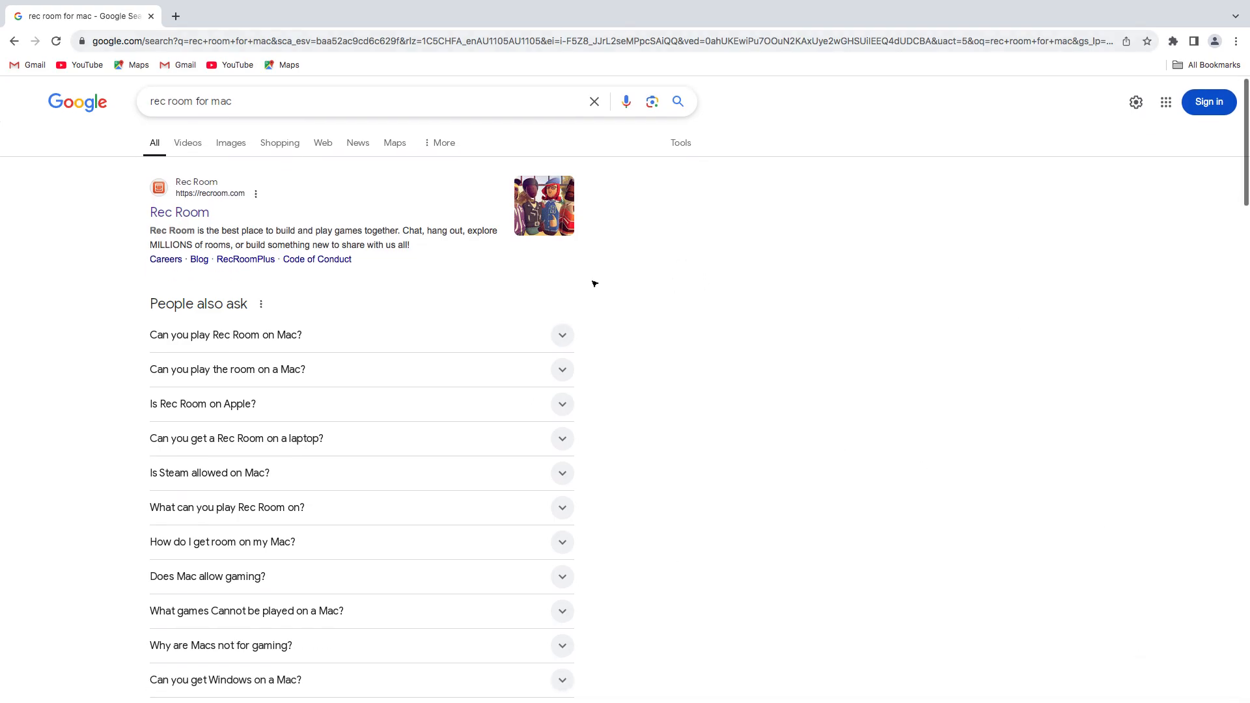
pyautogui.click(285, 101)
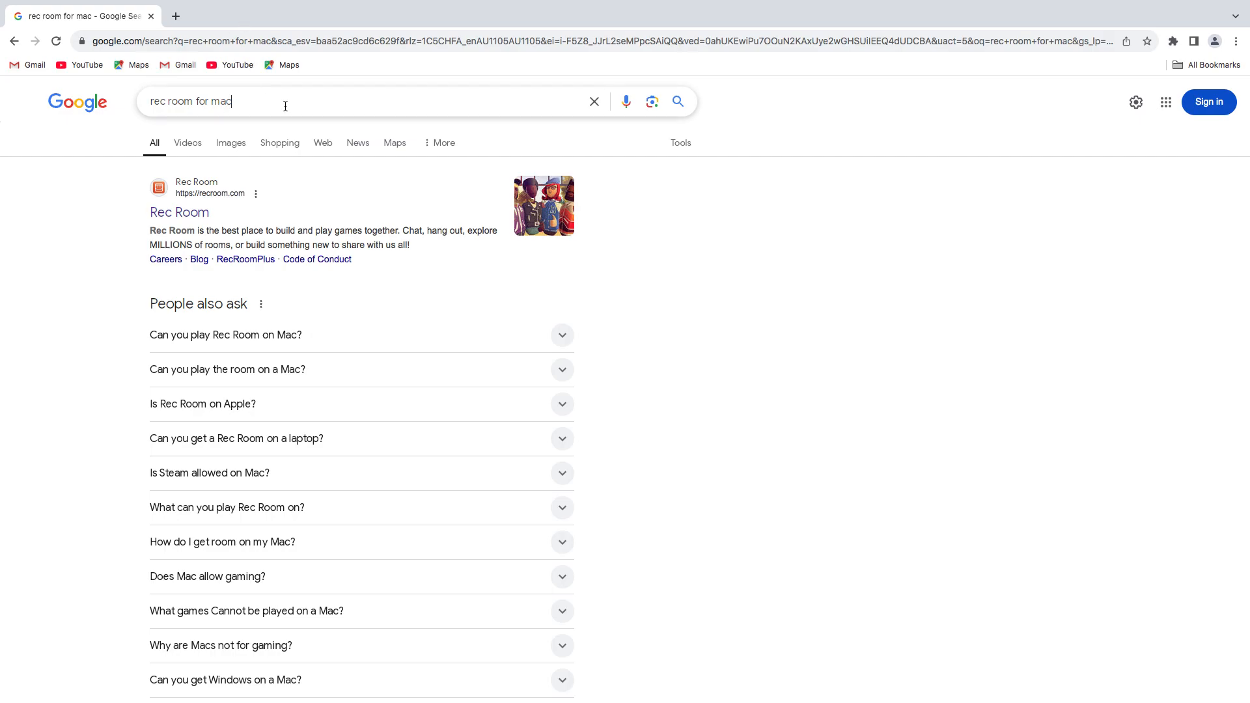
pyautogui.scroll(-3)
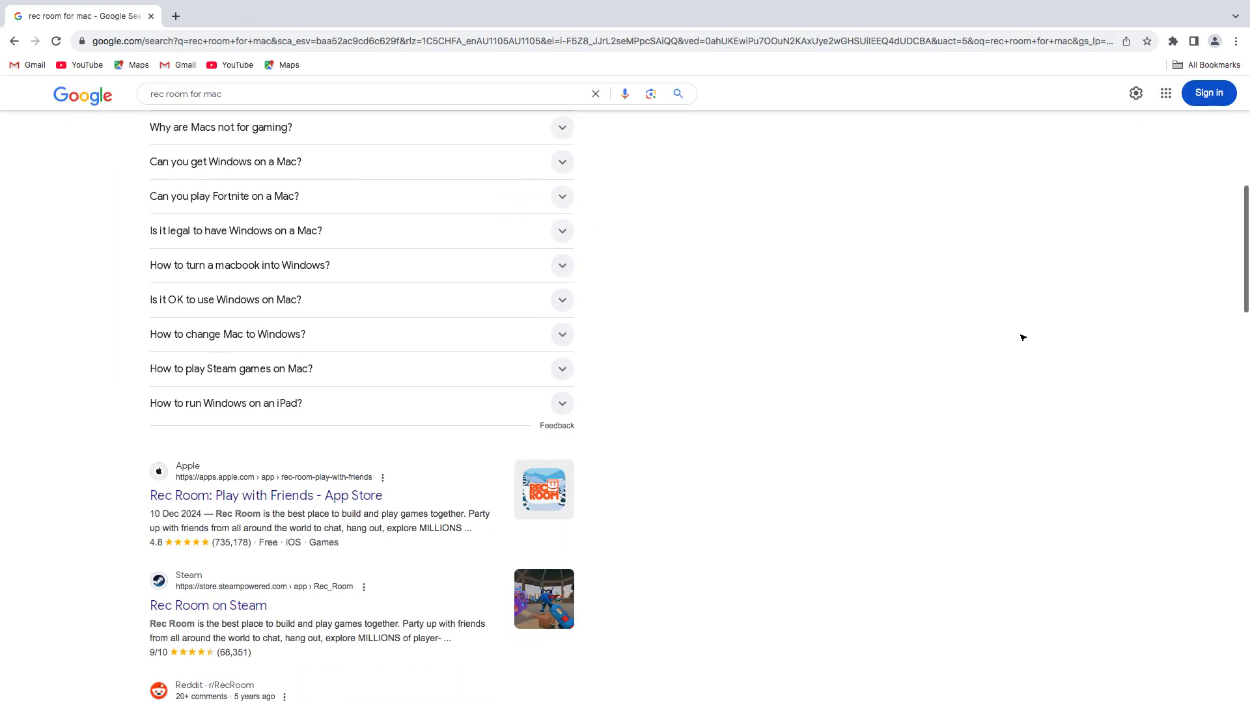
pyautogui.scroll(3)
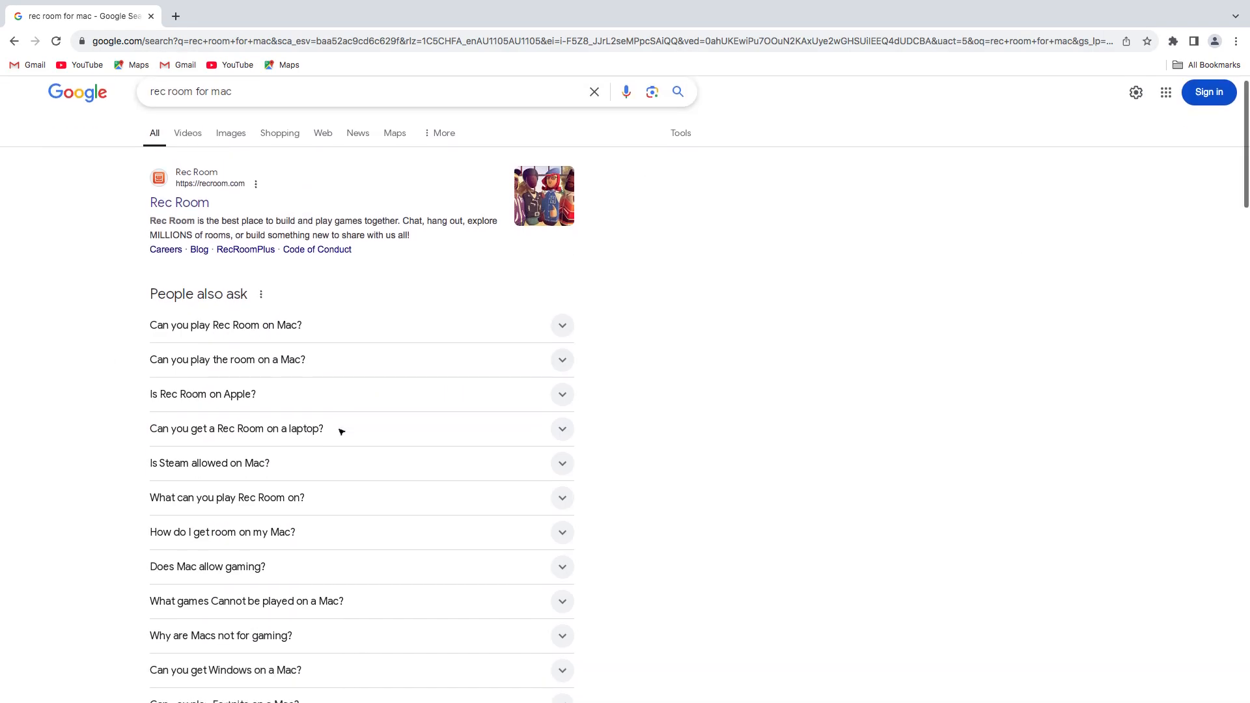
pyautogui.scroll(-3)
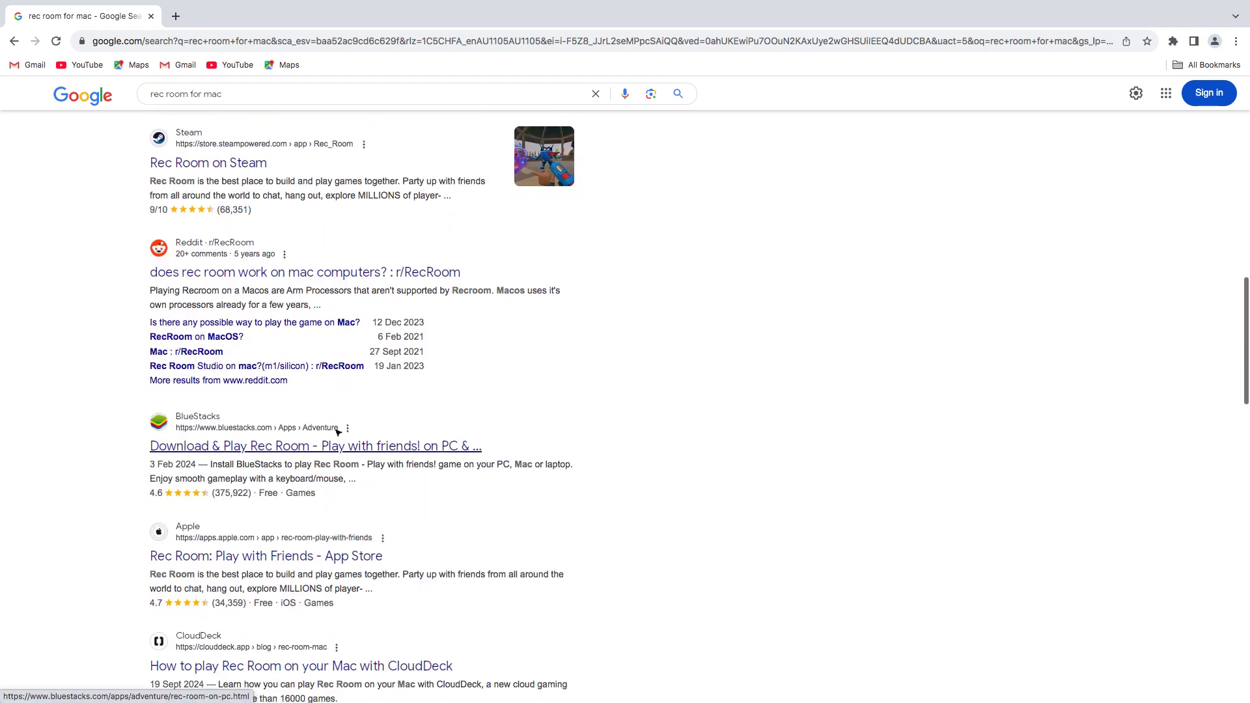
pyautogui.scroll(-3)
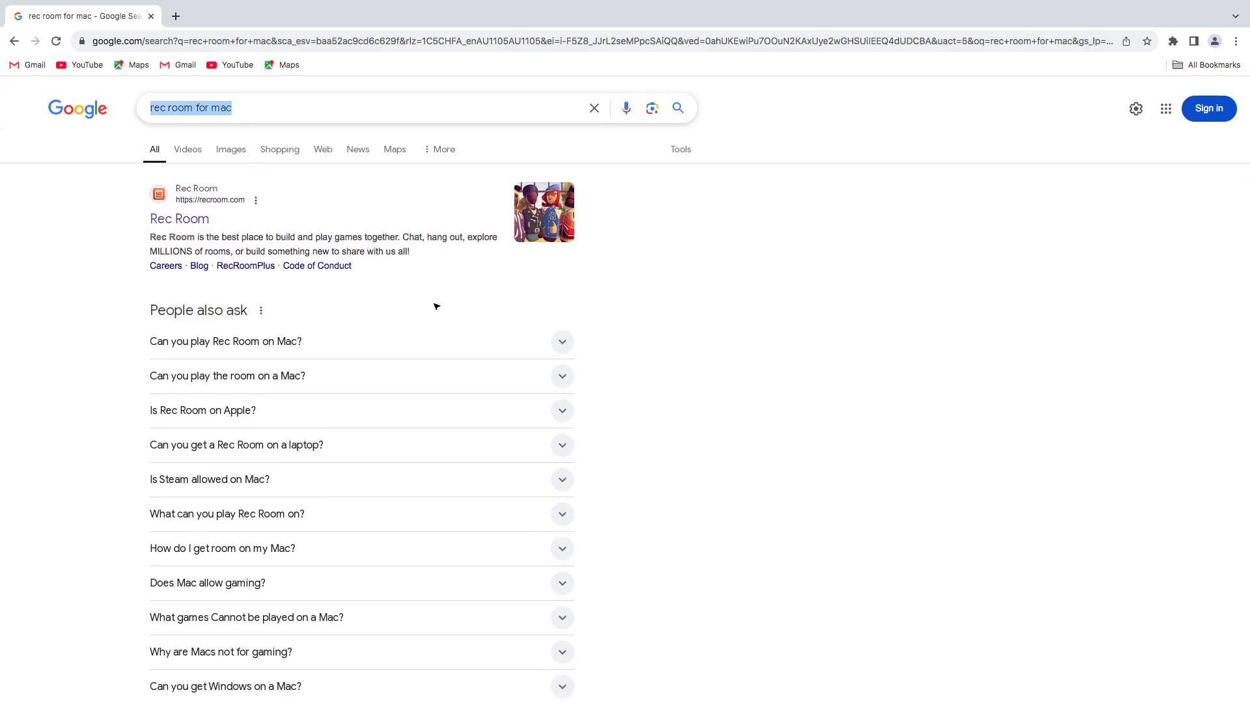
# Search Google for 'bootcamp mac' via the suggestion after entering 'boot'.
pyautogui.write('boot')
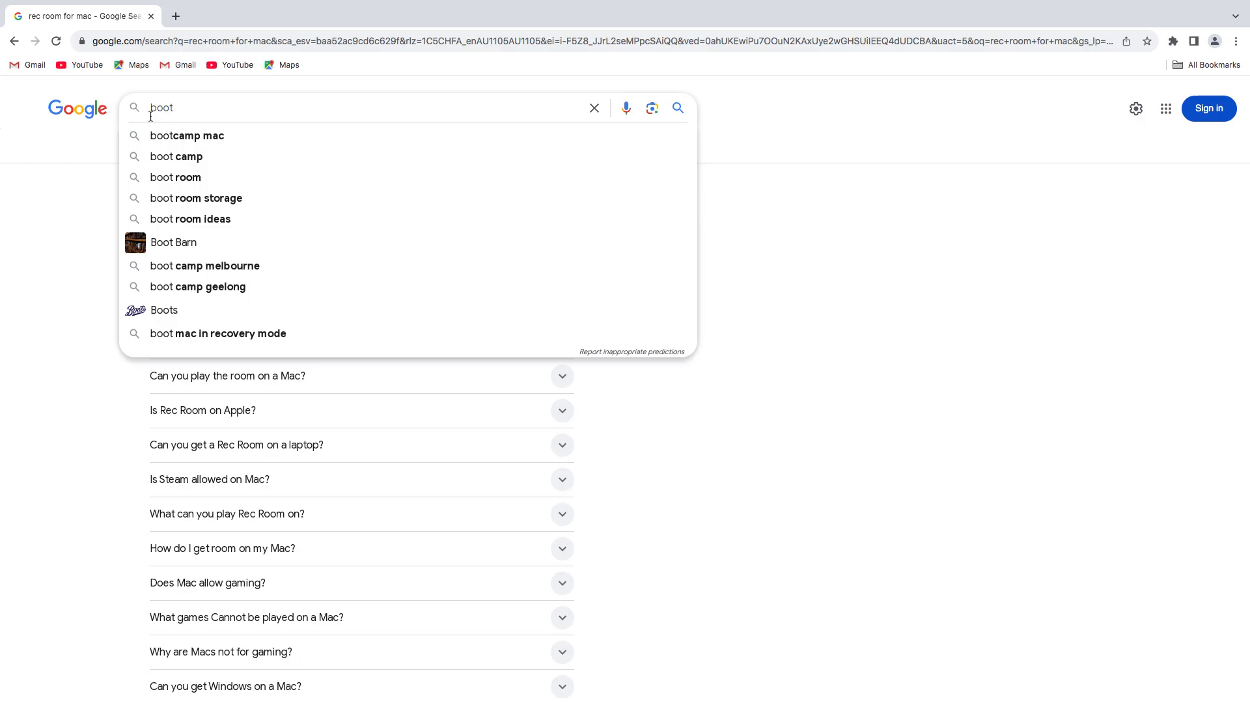
pyautogui.click(188, 136)
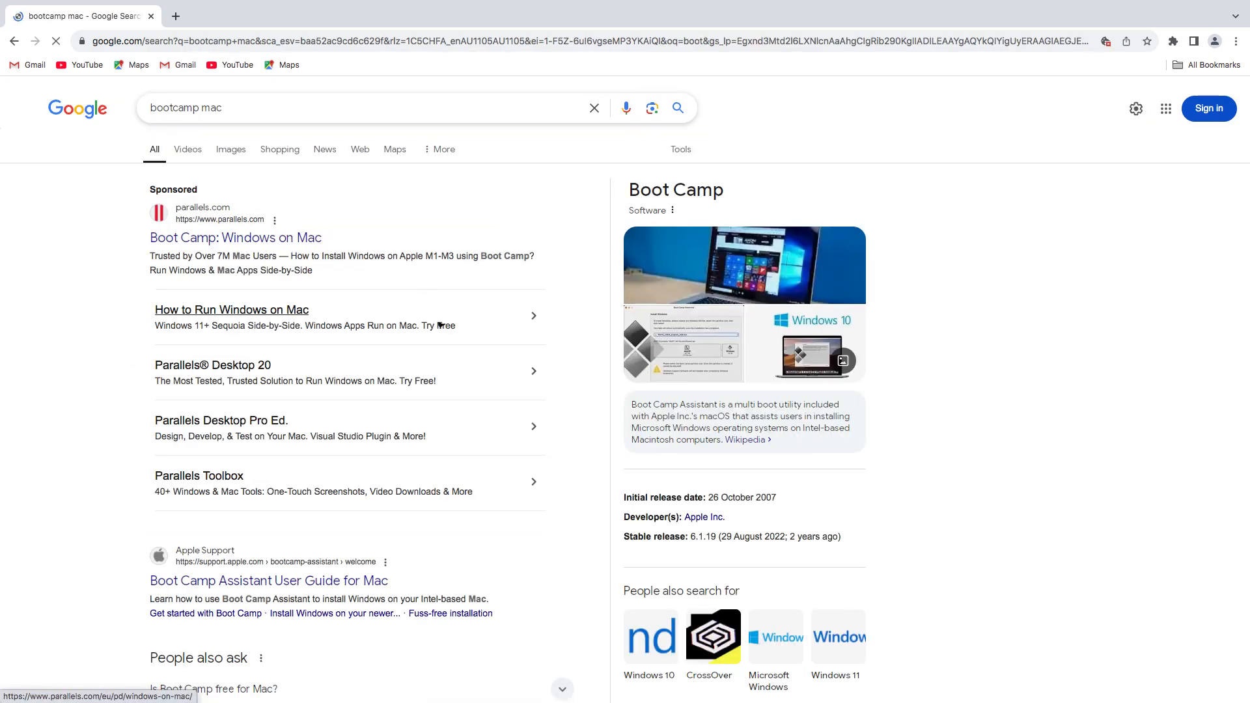
pyautogui.click(234, 237)
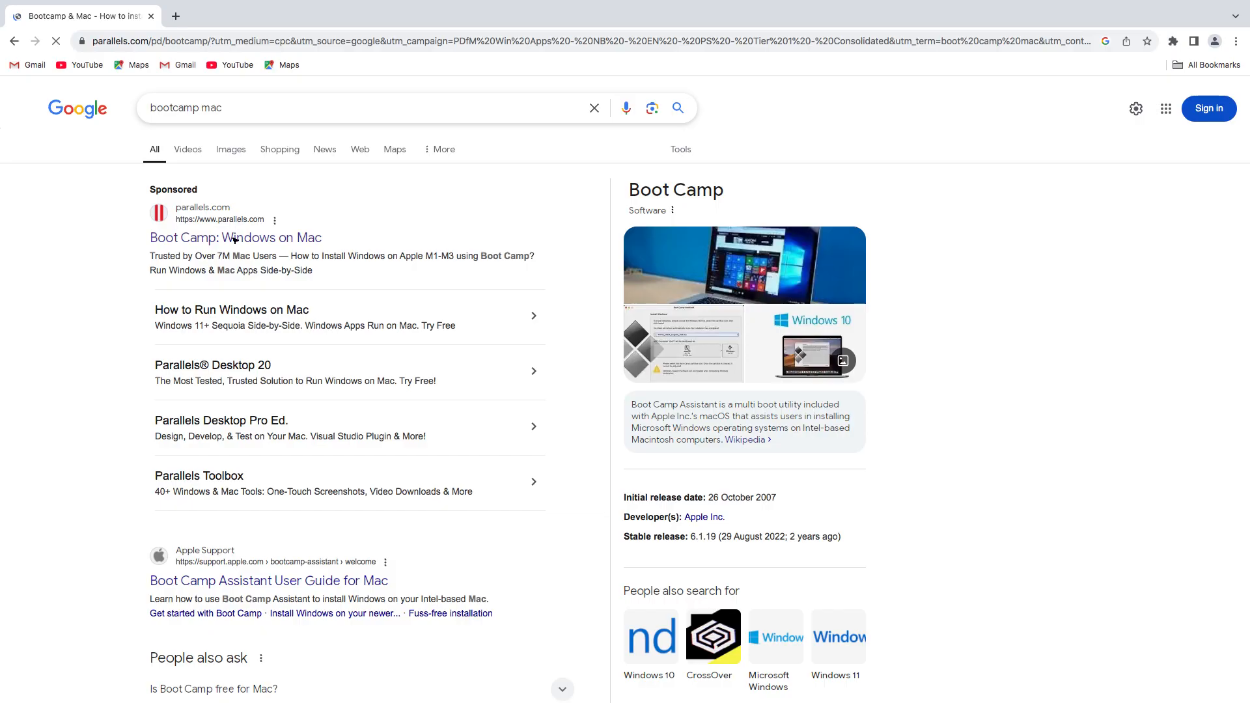
pyautogui.click(236, 237)
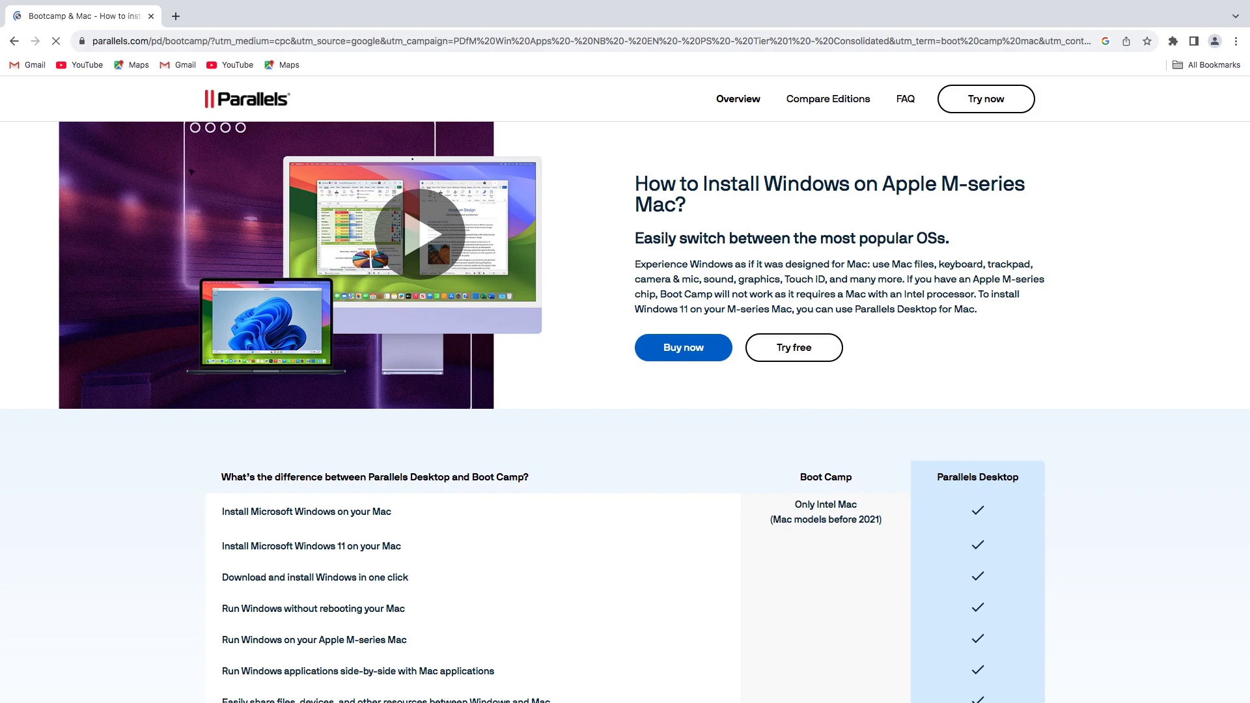
pyautogui.click(14, 40)
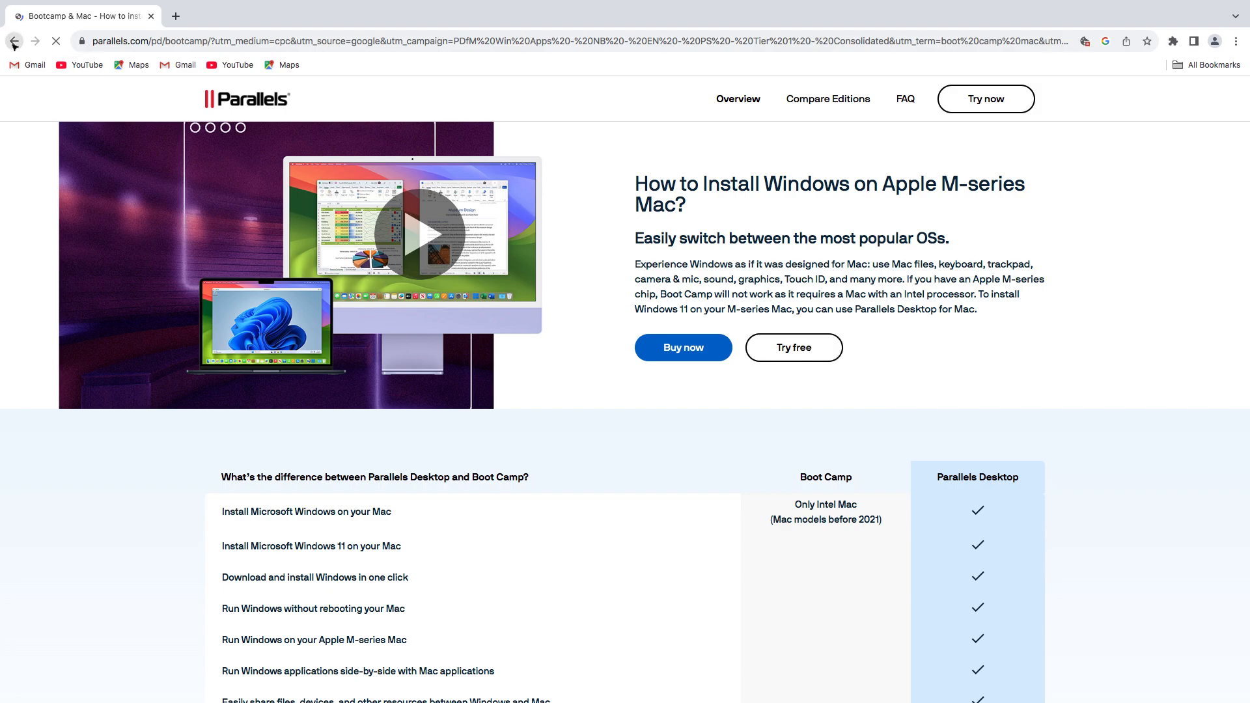
pyautogui.click(14, 41)
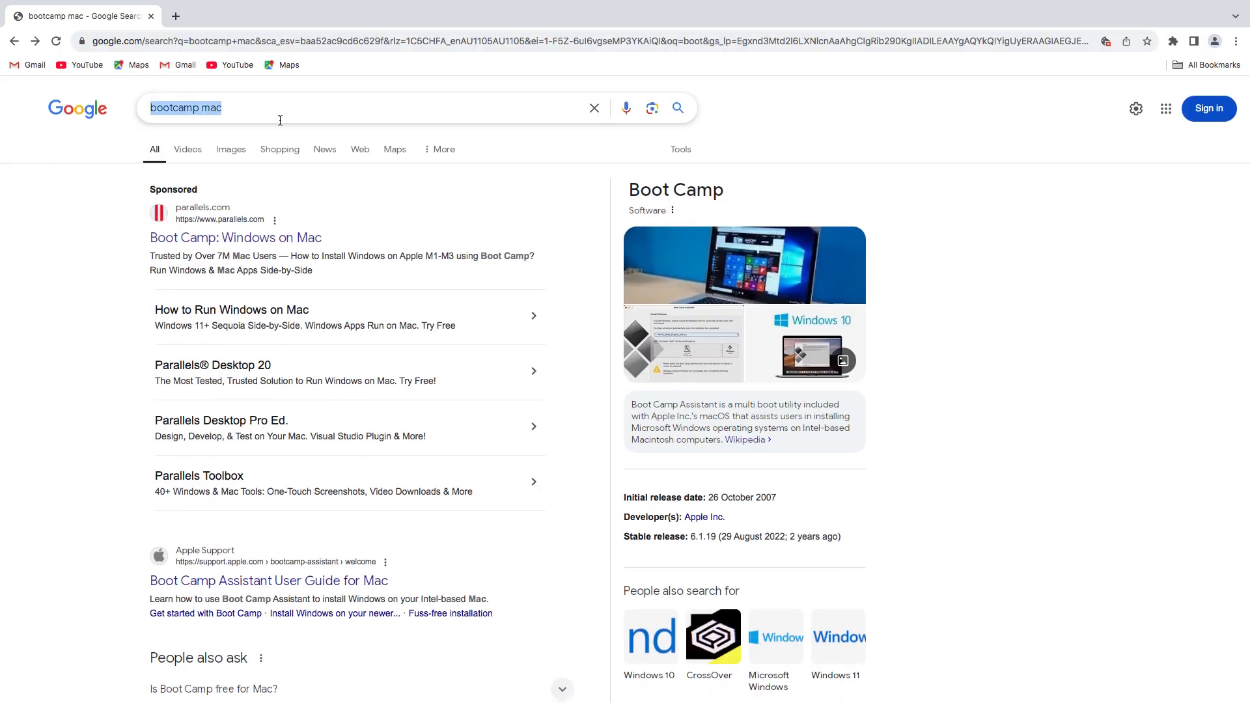
pyautogui.click(305, 108)
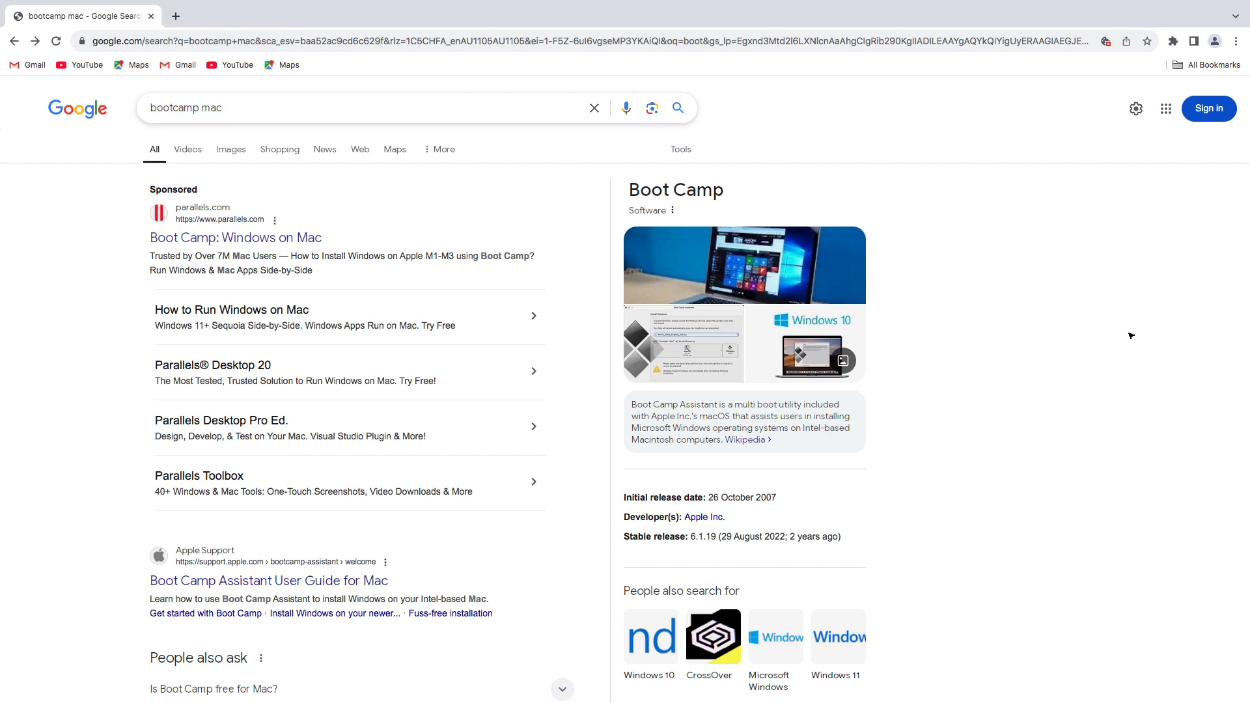
pyautogui.moveTo(1089, 503)
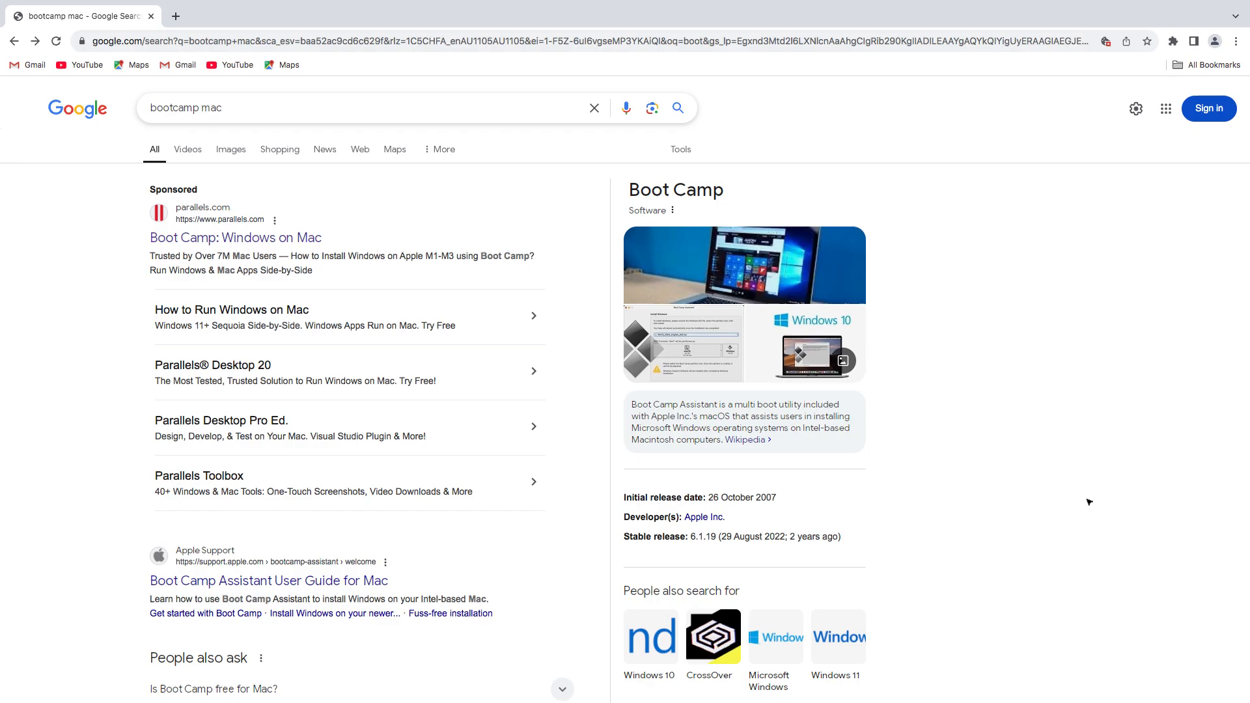
pyautogui.moveTo(1102, 538)
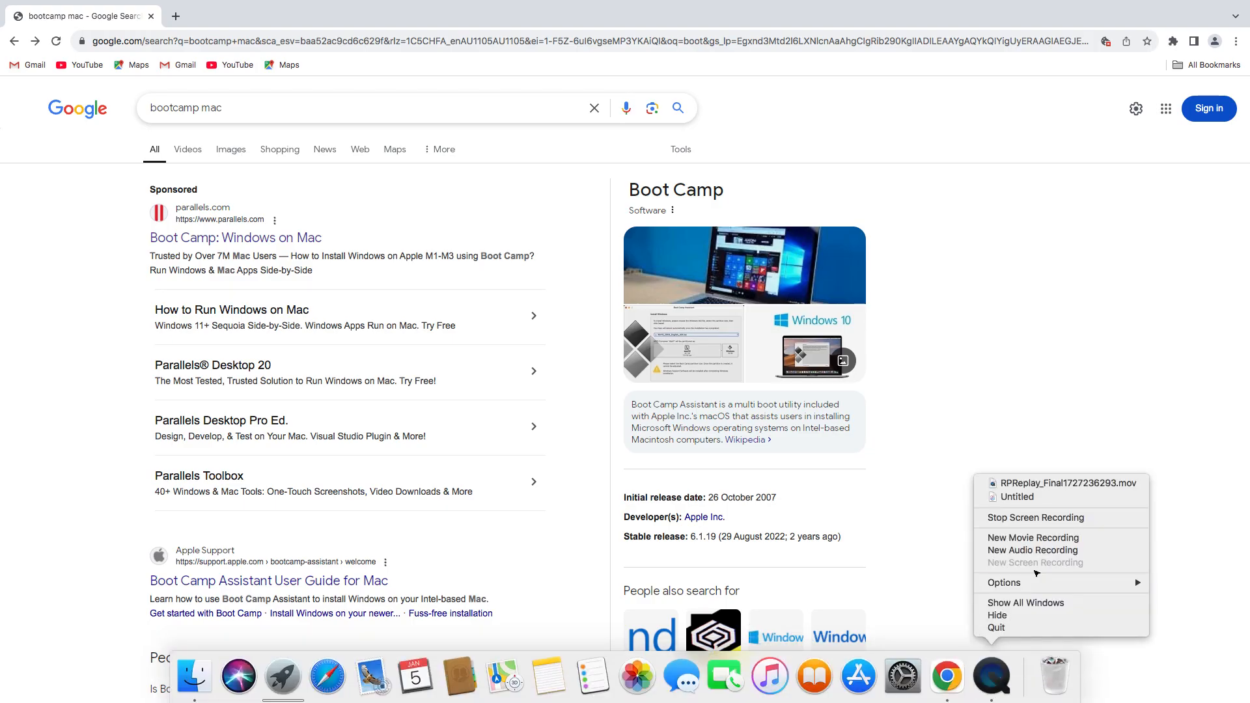
pyautogui.moveTo(1033, 538)
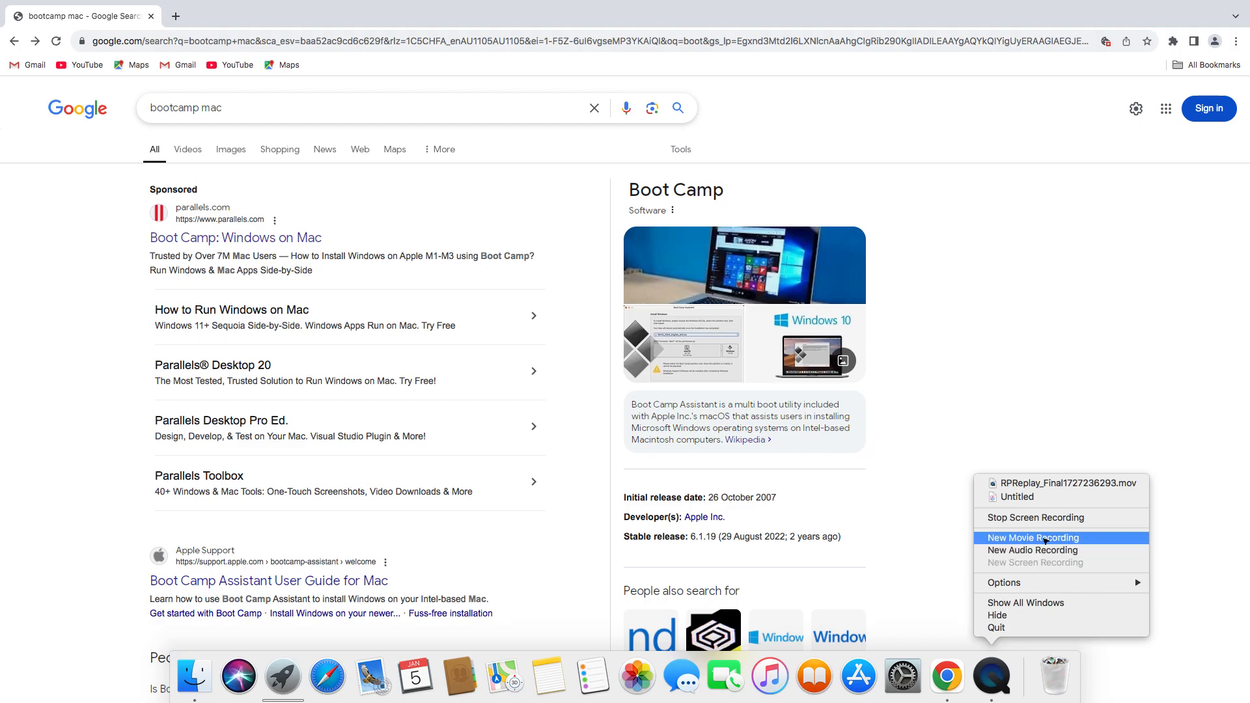
# Start a New Movie Recording from QuickTime Player's Dock menu.
pyautogui.click(1034, 538)
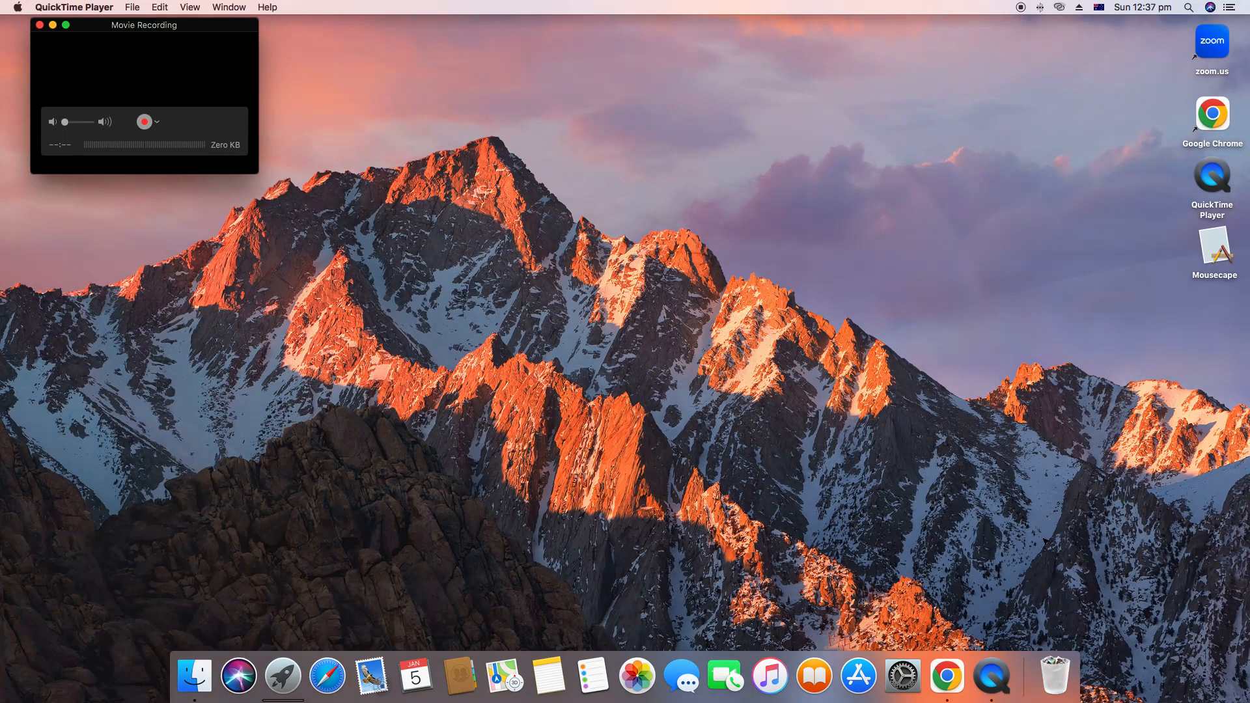